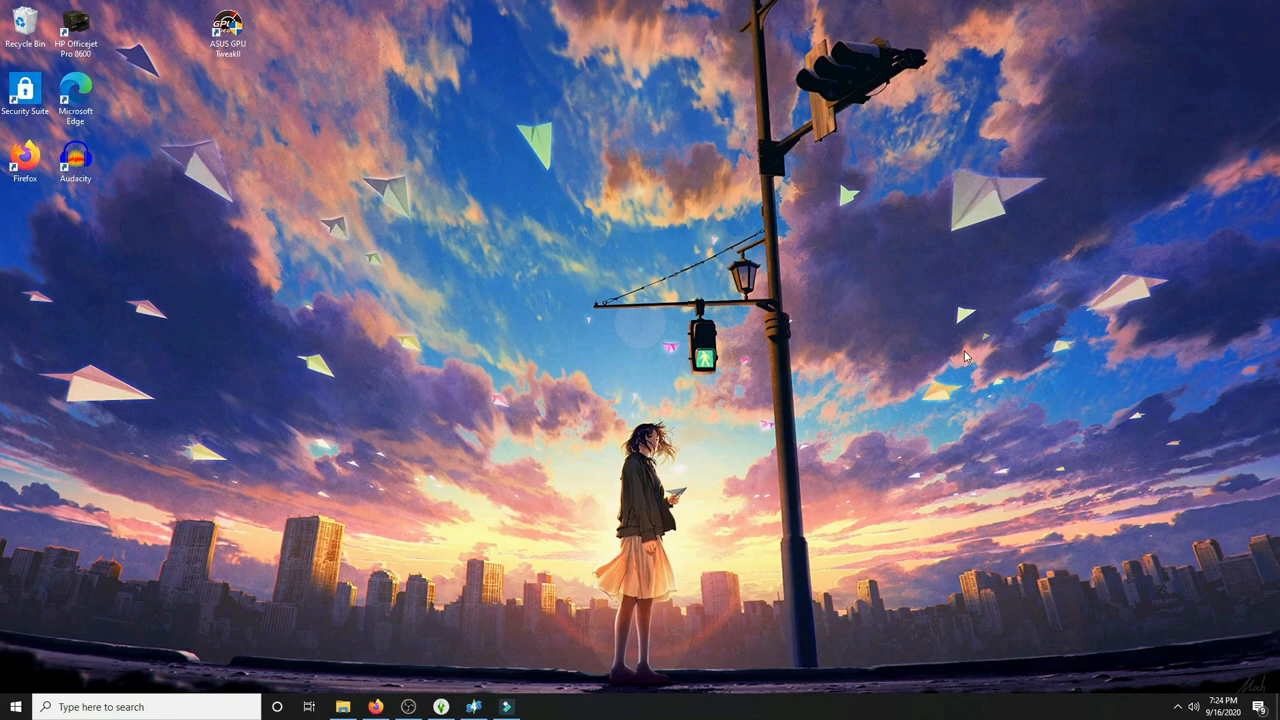
mouse_move(578, 382)
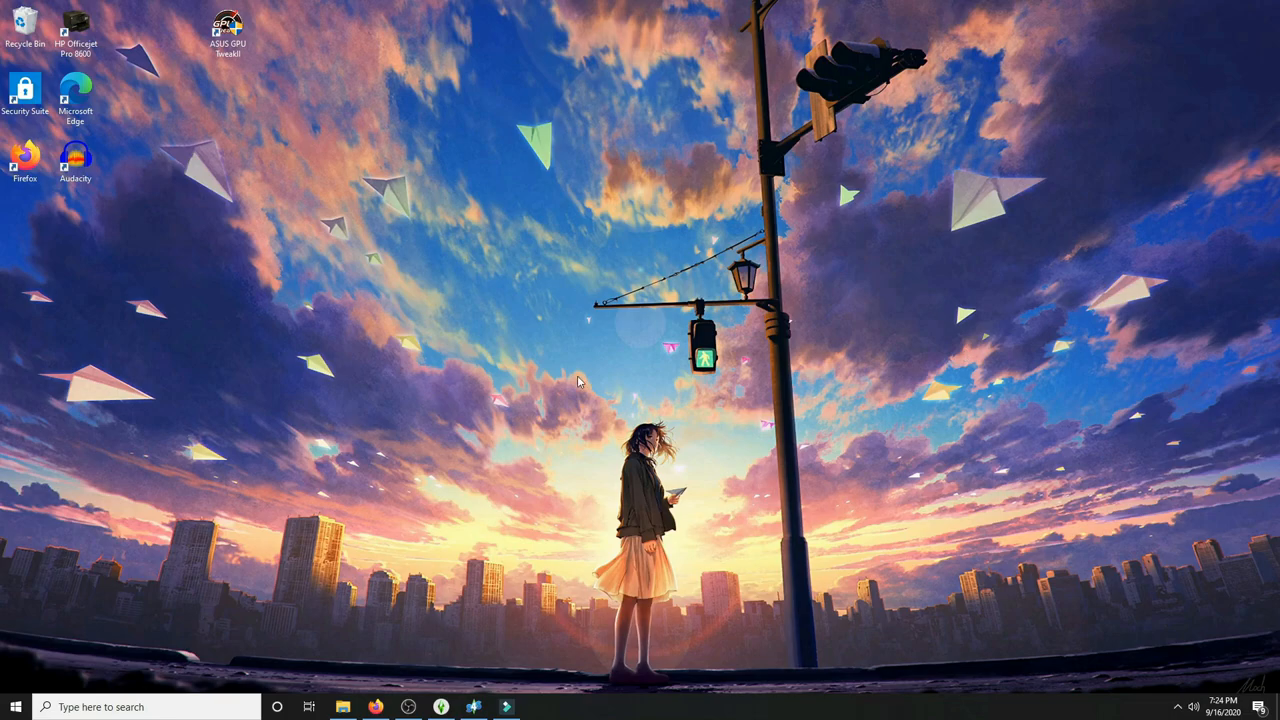
Step: Launch Sims 4 Studio and bring up File Explorer on The Sims 4 documents folder
click(474, 708)
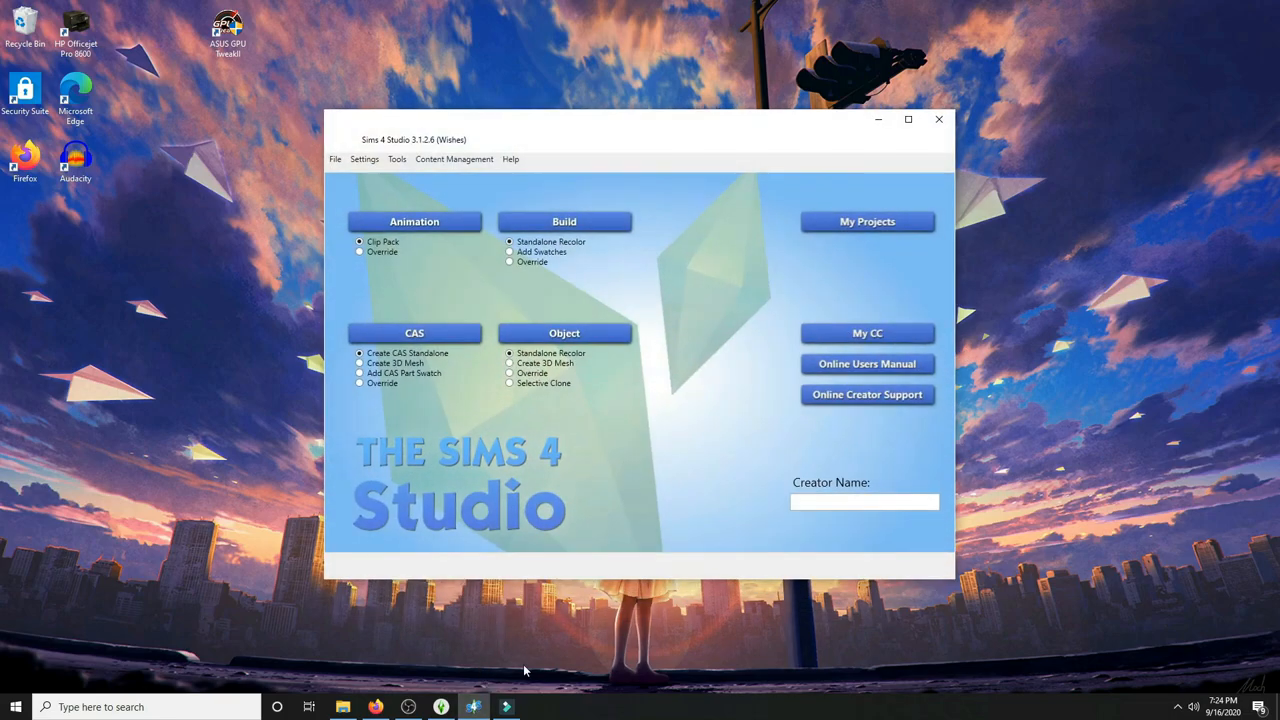
mouse_move(692, 568)
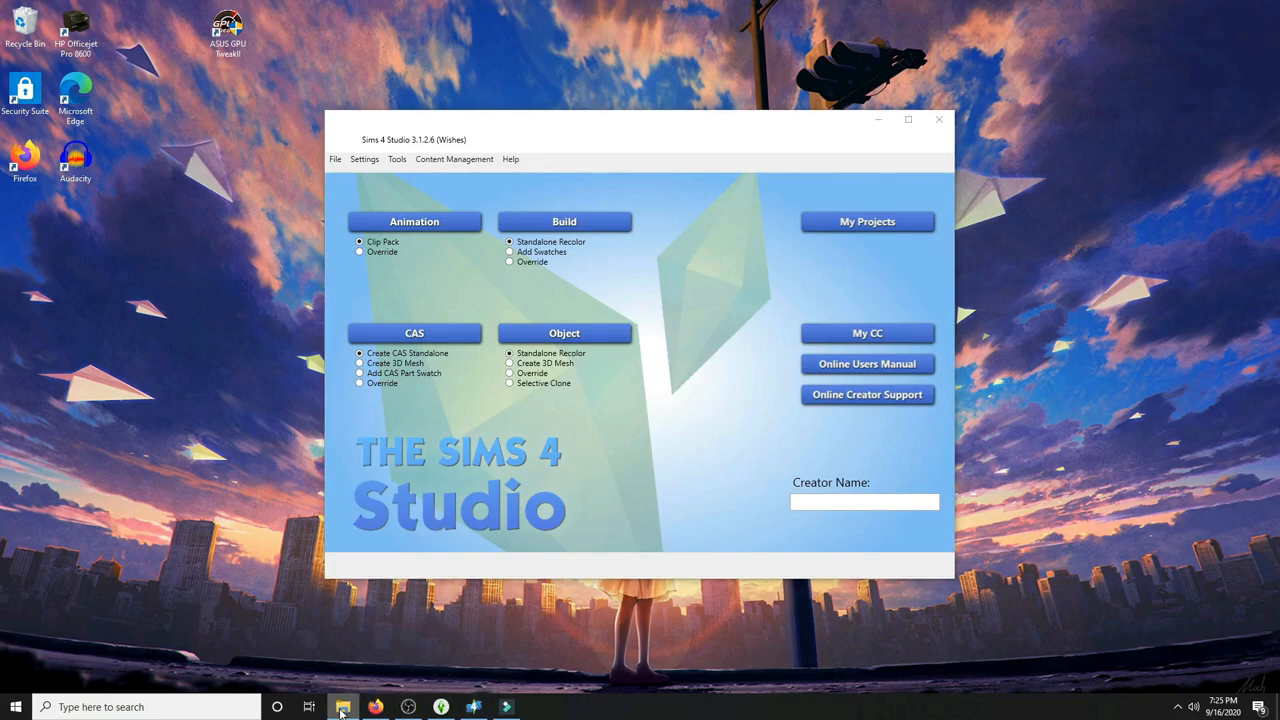
click(344, 708)
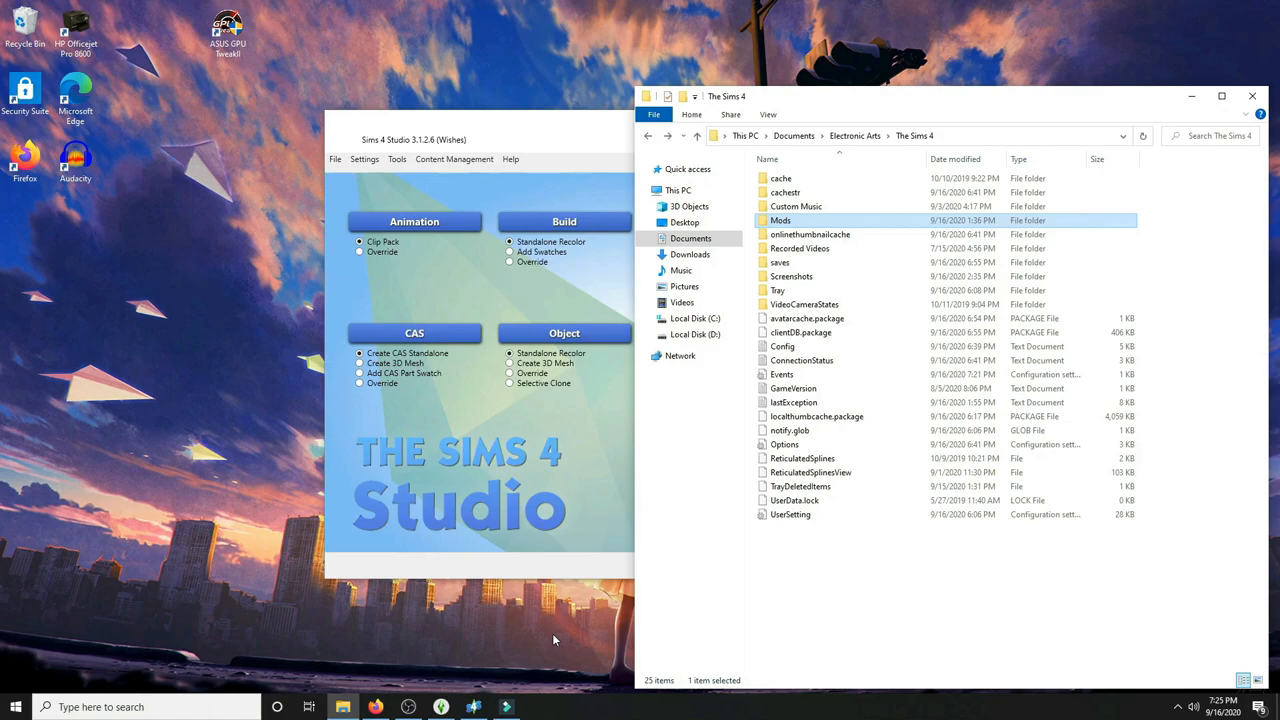
Step: Go into Mods > cc to reveal the single merged CC1.package file
double_click(780, 220)
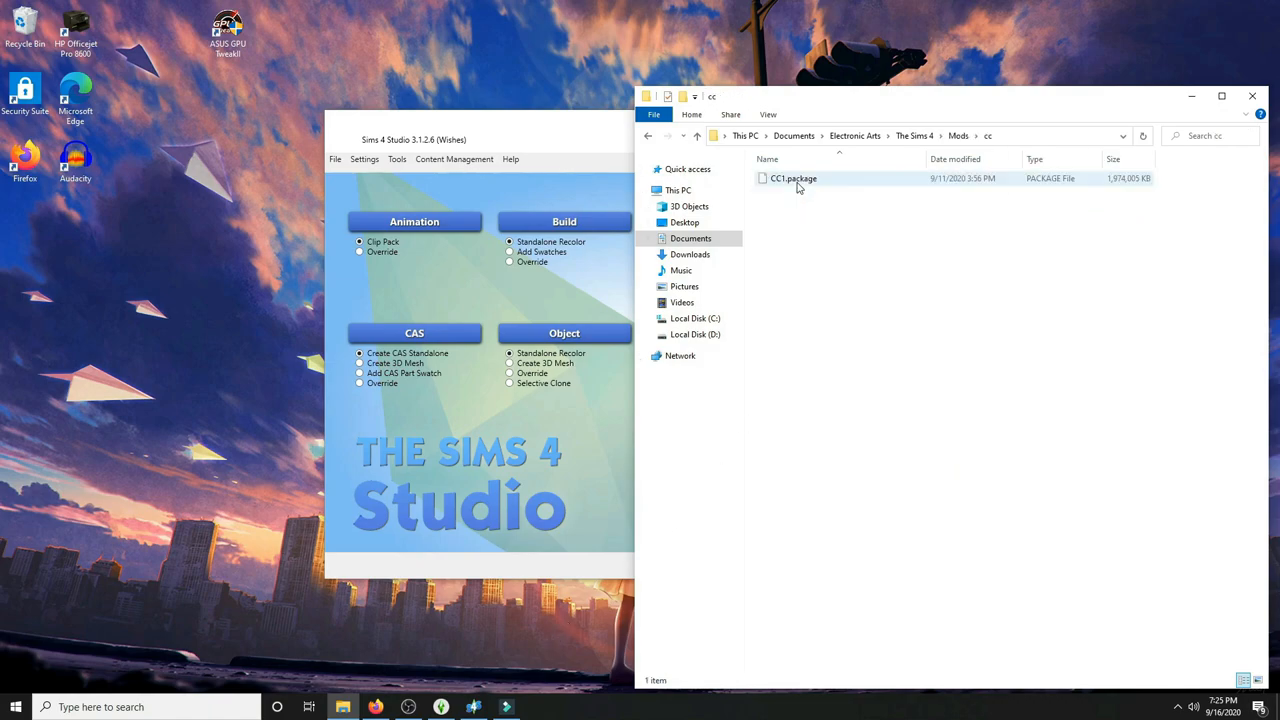
click(772, 208)
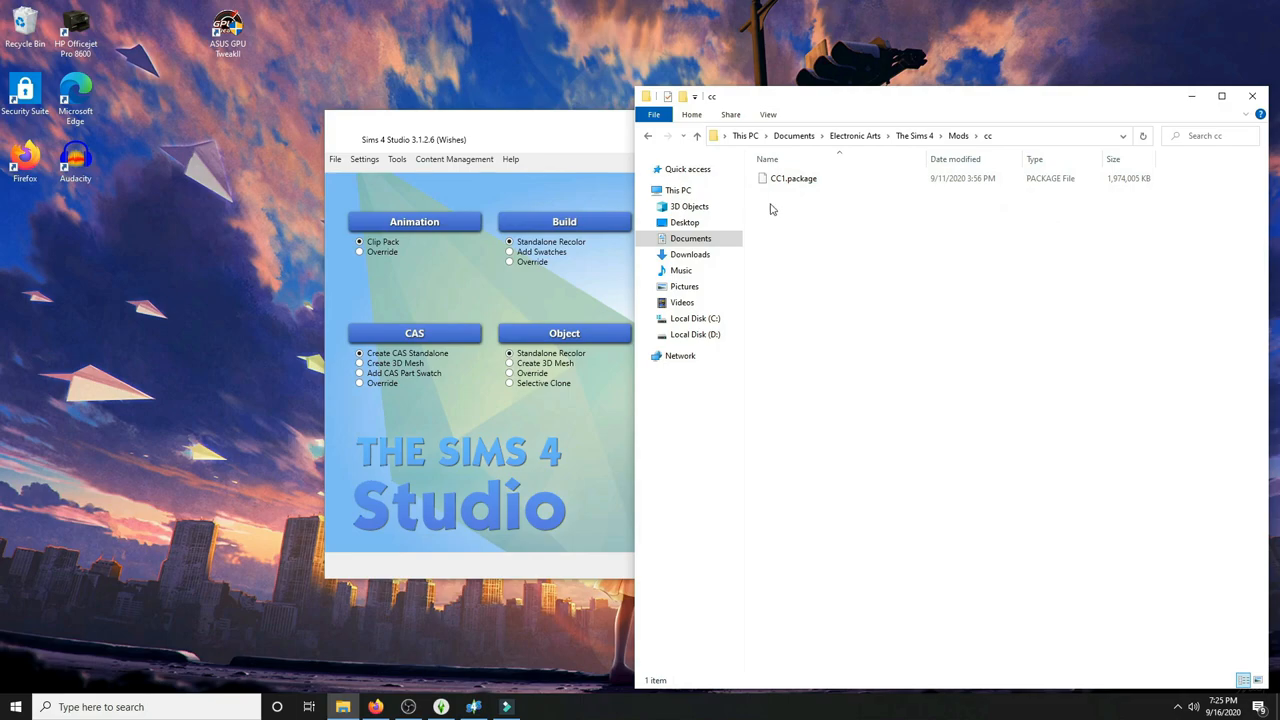
mouse_move(780, 204)
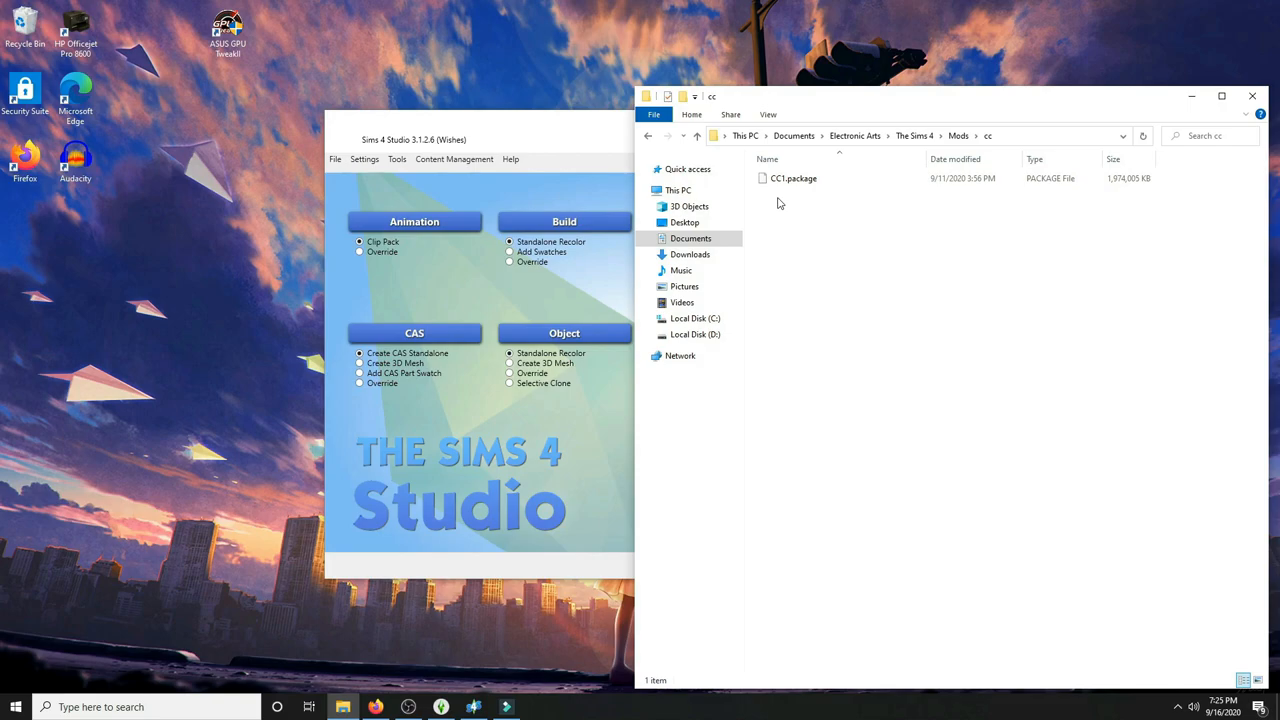
mouse_move(796, 268)
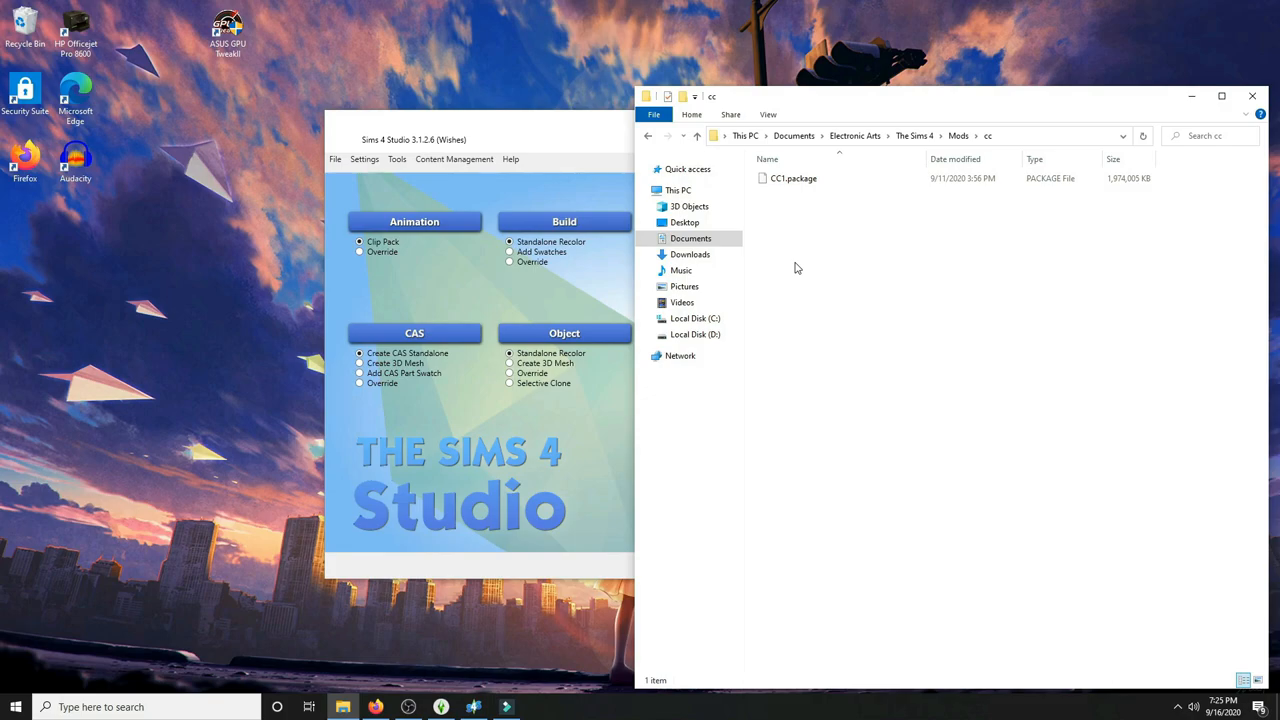
mouse_move(790, 210)
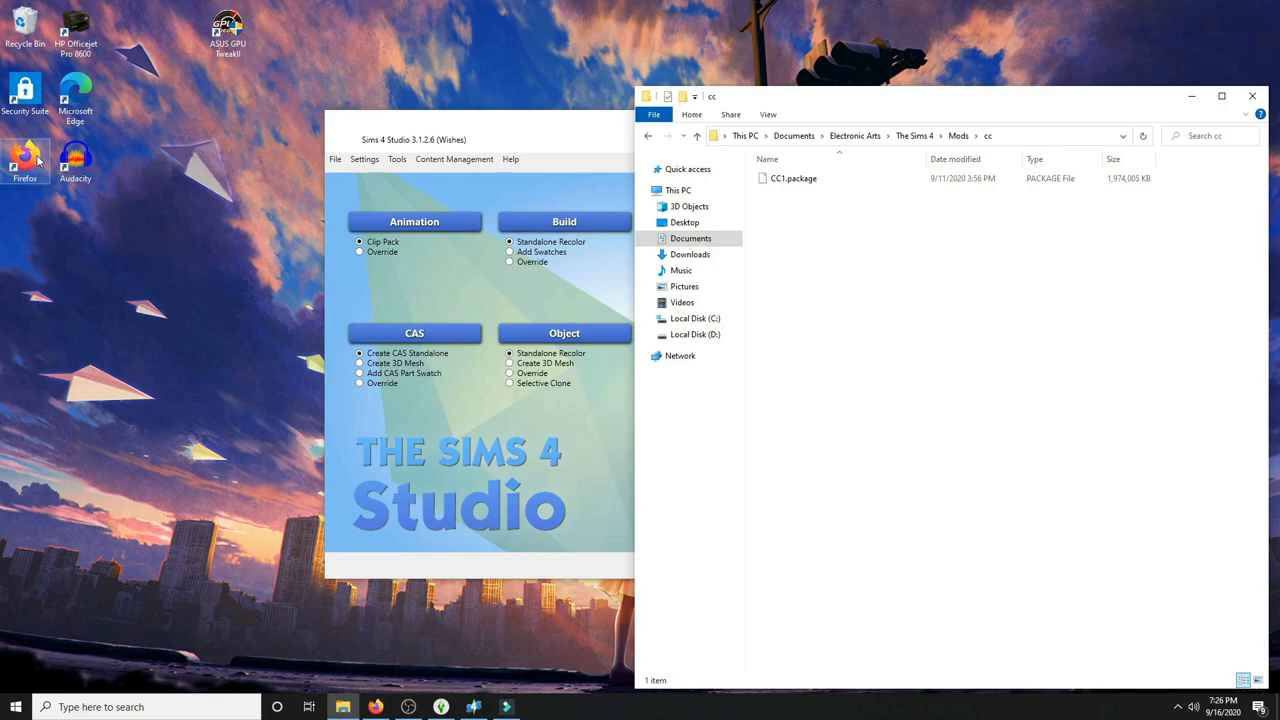
Step: Navigate back through Electronic Arts into The Sims 4 documents folder
click(856, 136)
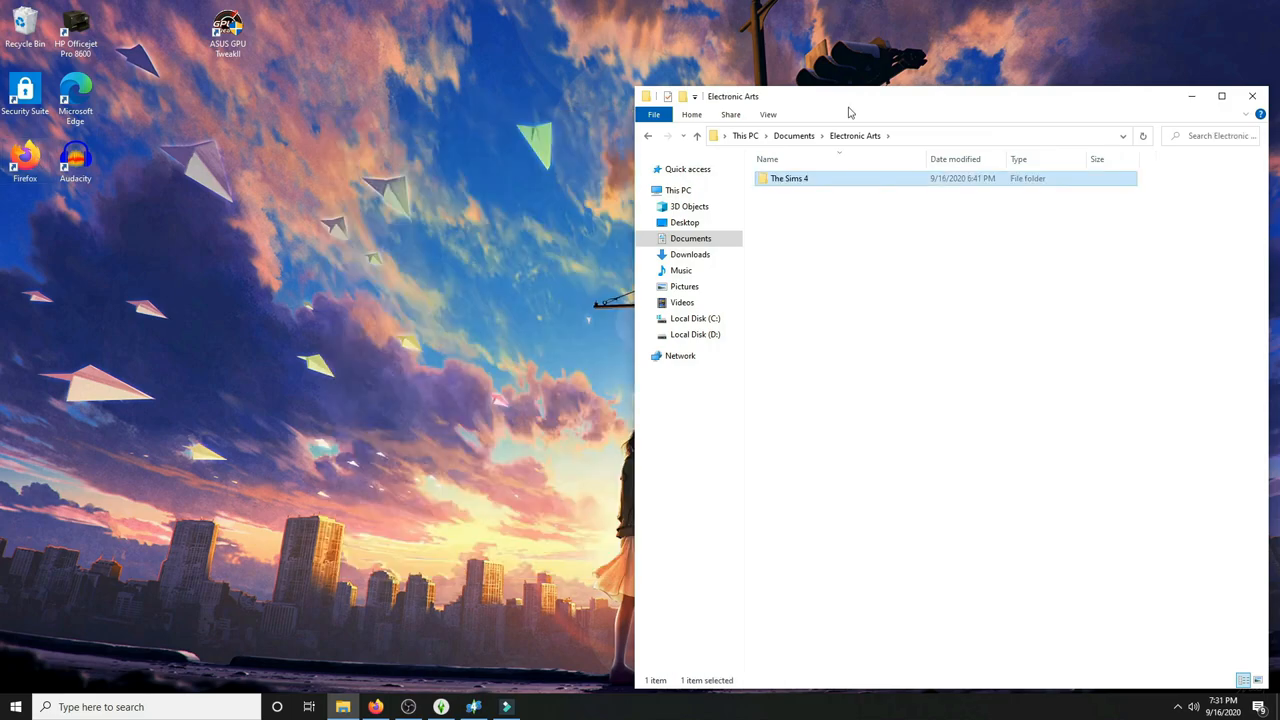
mouse_move(792, 136)
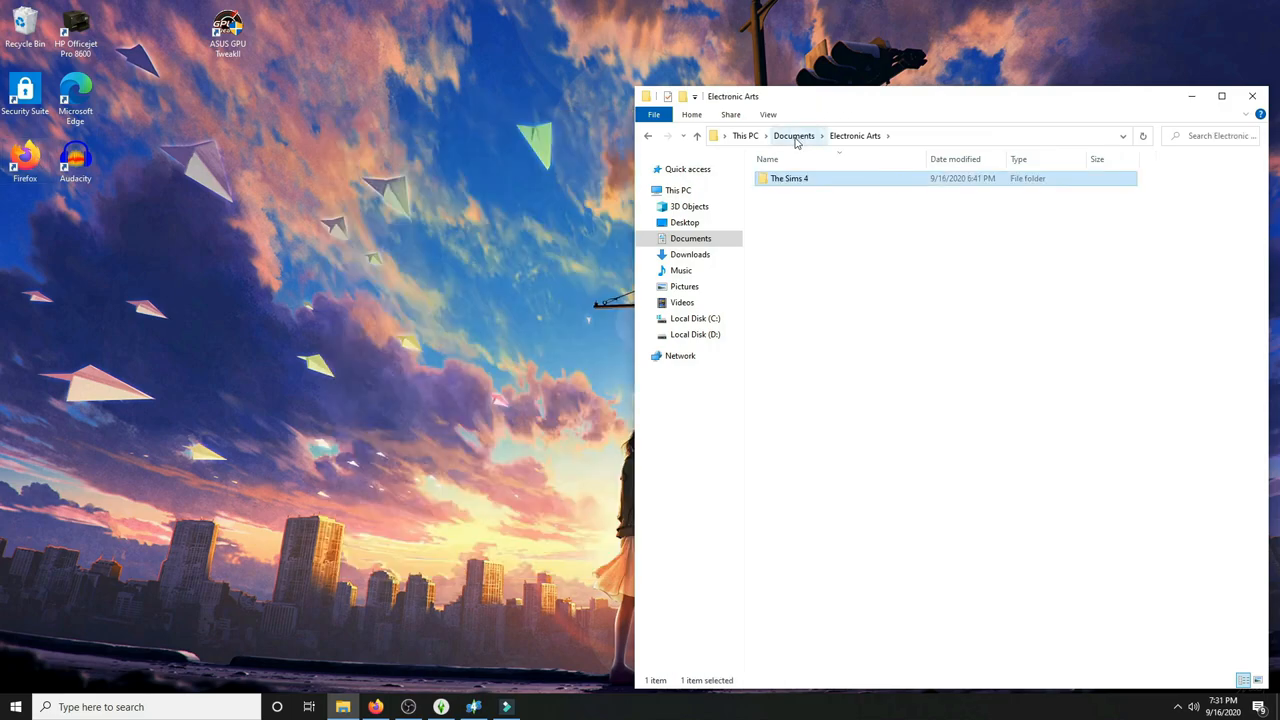
click(798, 232)
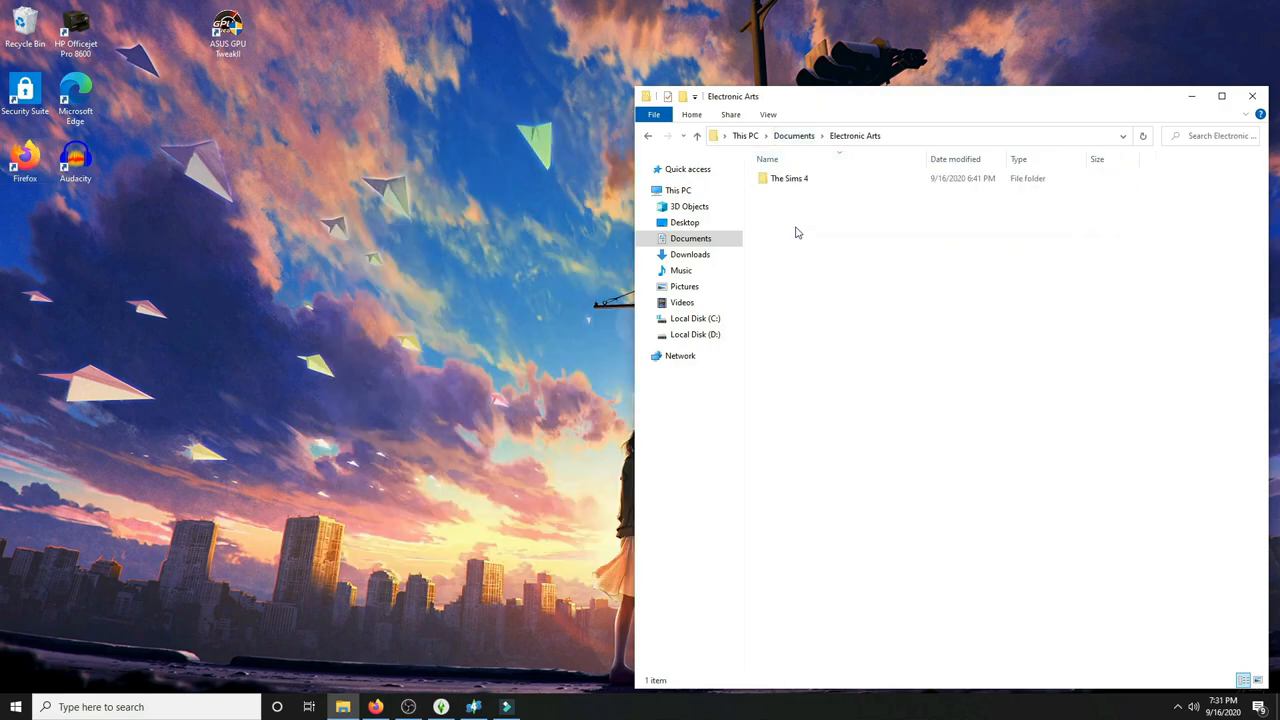
double_click(788, 178)
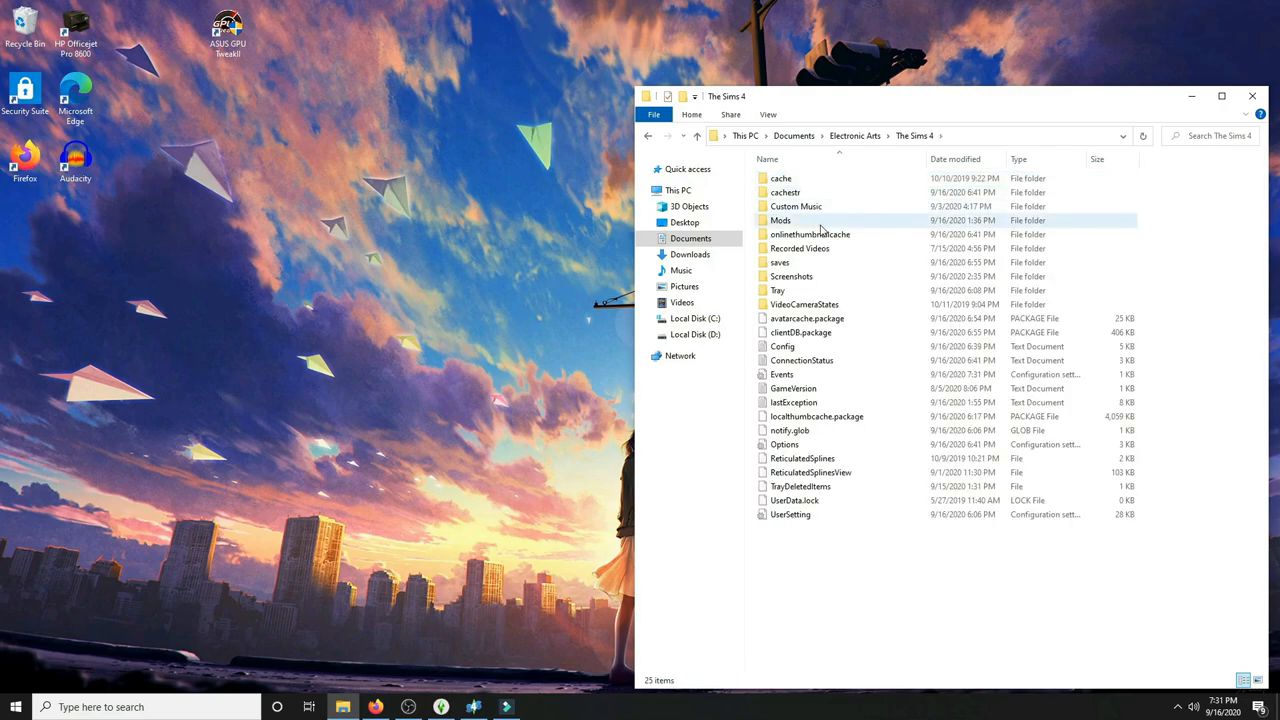
mouse_move(740, 340)
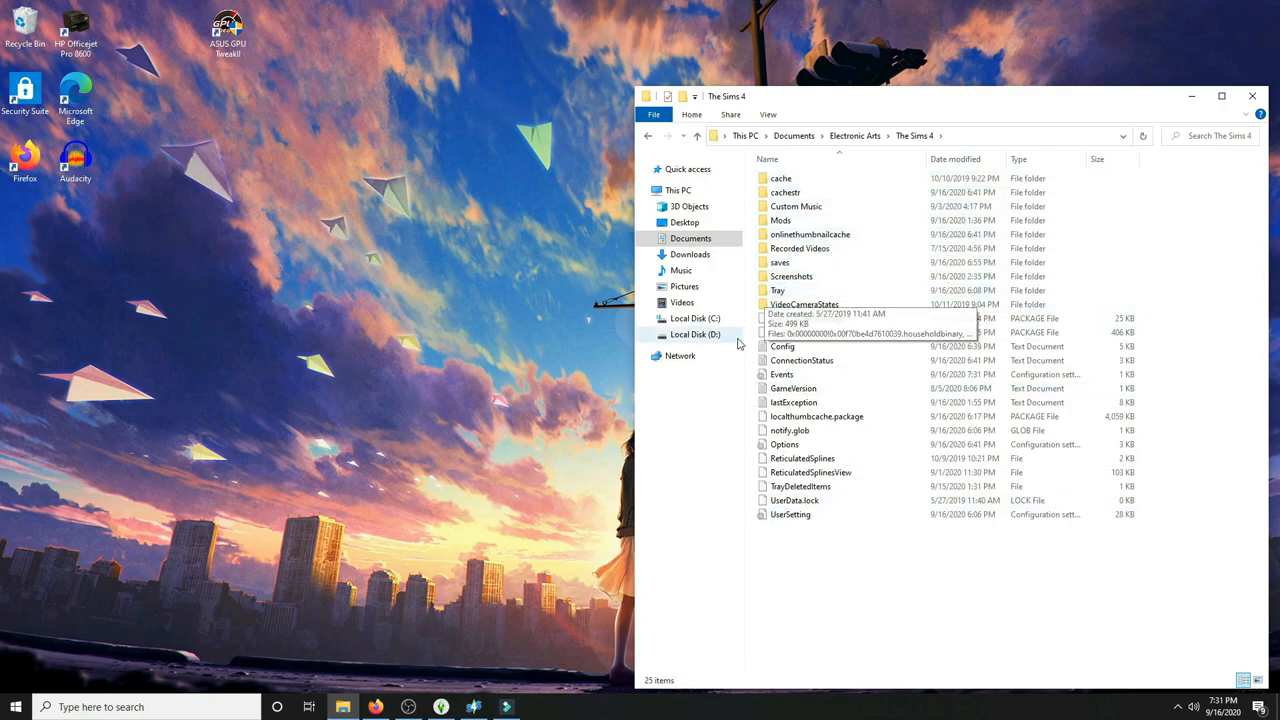
mouse_move(850, 556)
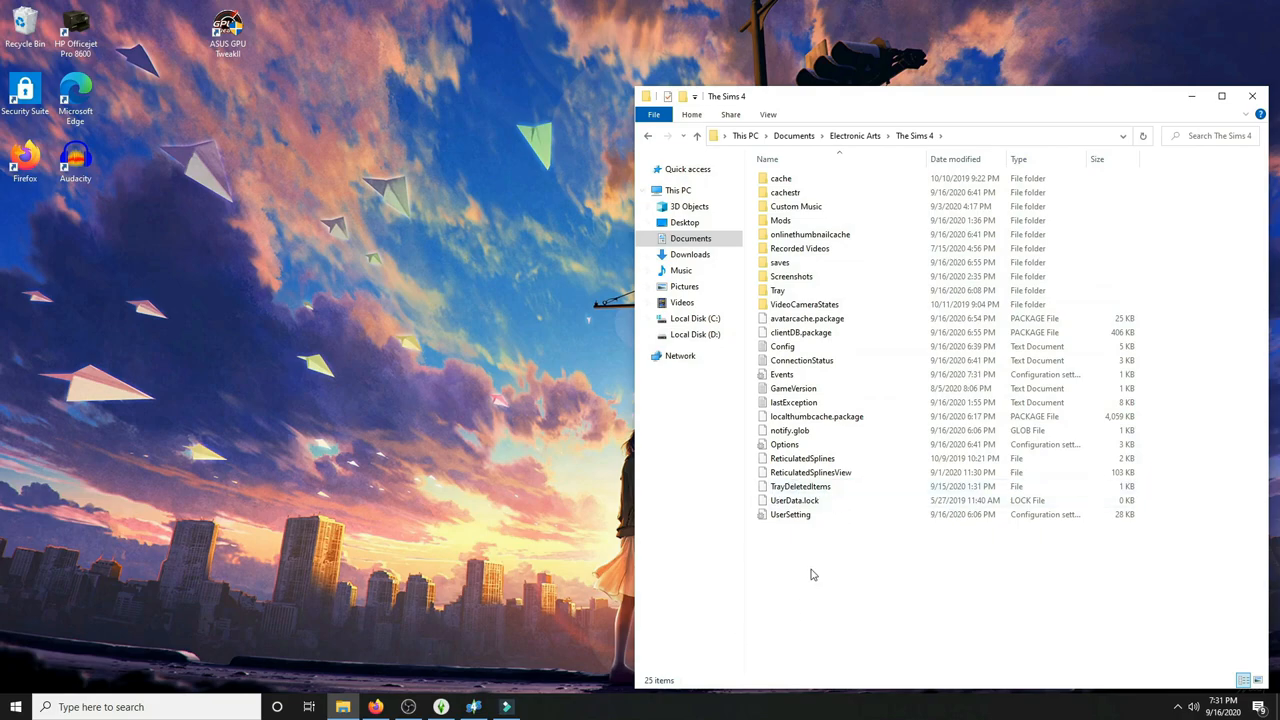
mouse_move(752, 404)
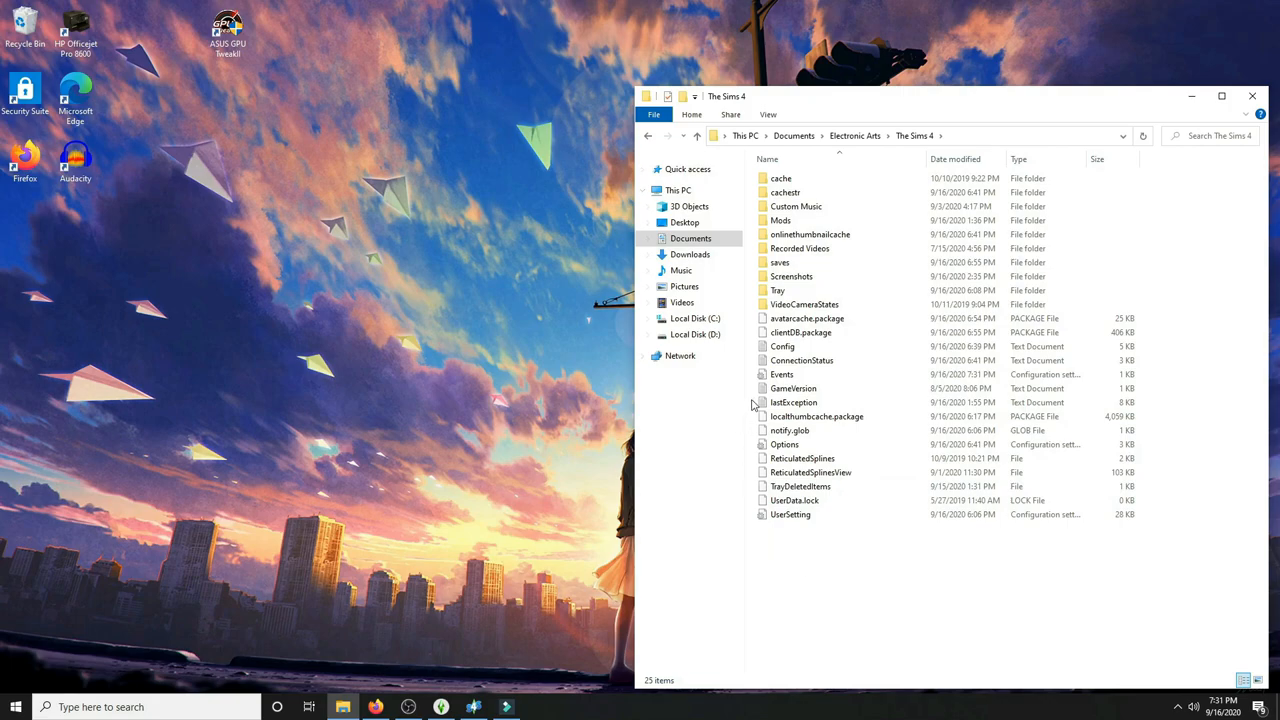
Step: Delete the lastException text file, confirming its move to the Recycle Bin
click(792, 402)
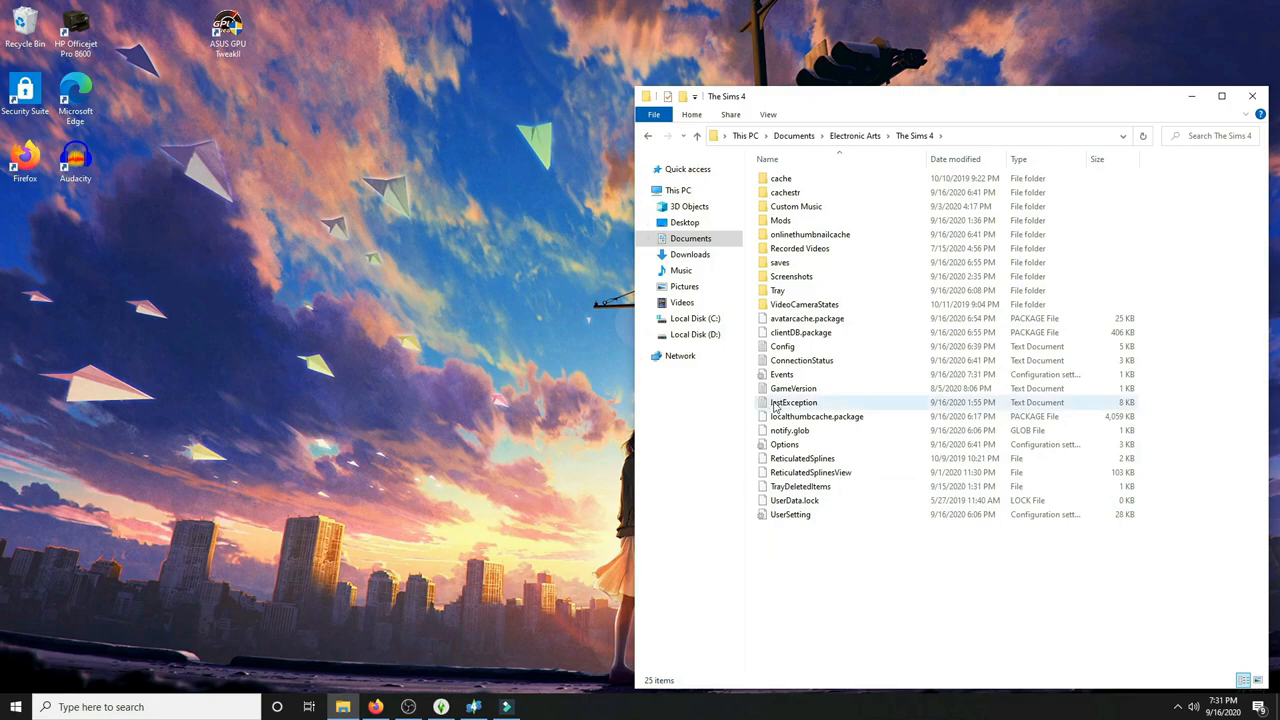
click(792, 402)
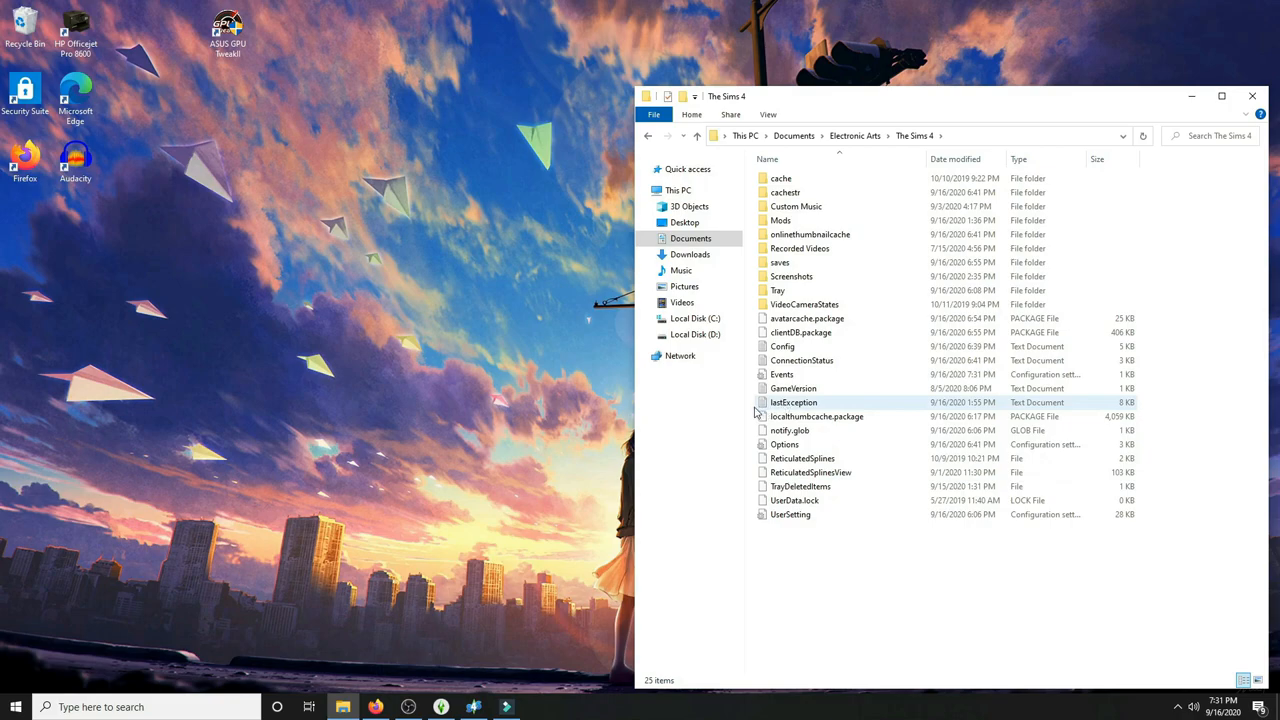
click(792, 402)
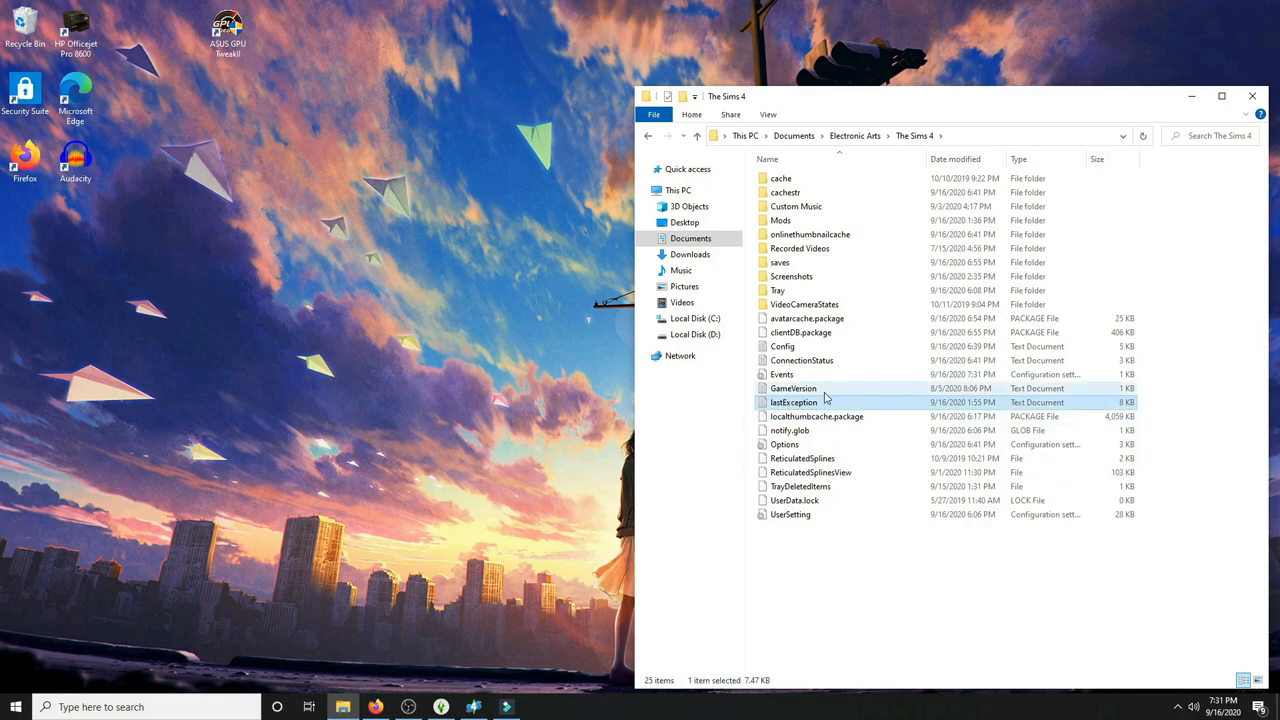
mouse_move(782, 408)
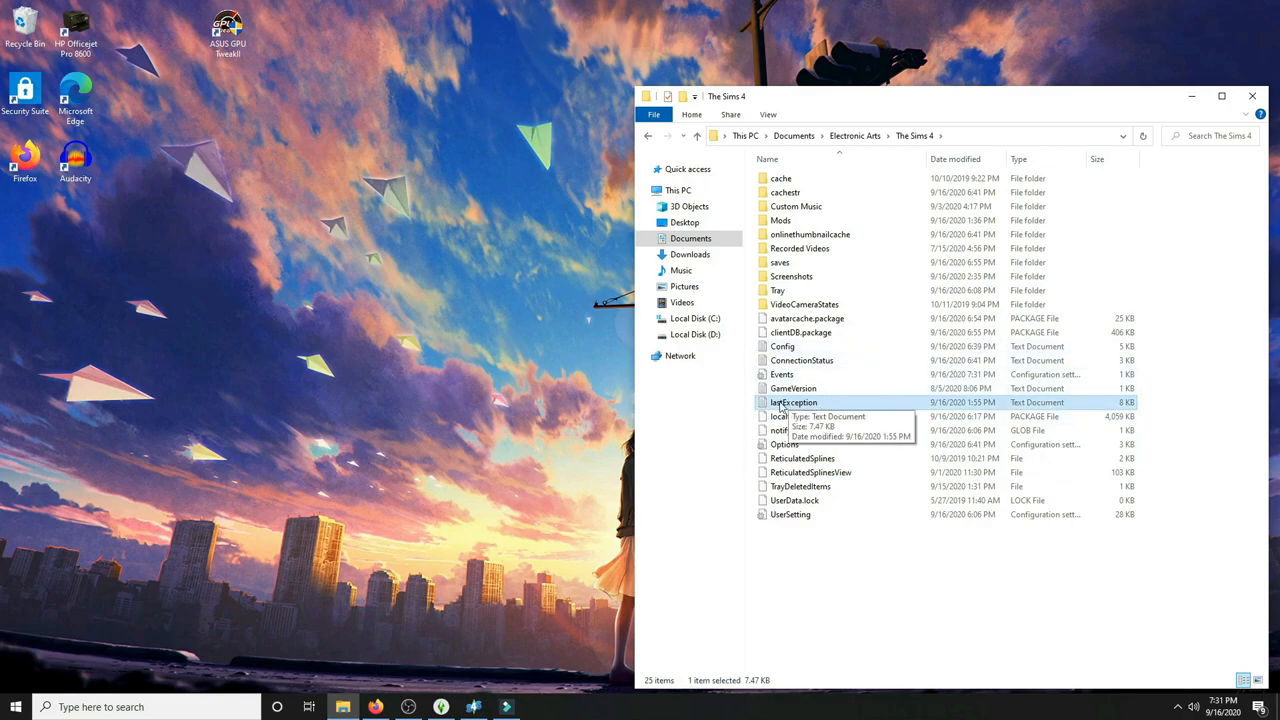
mouse_move(832, 404)
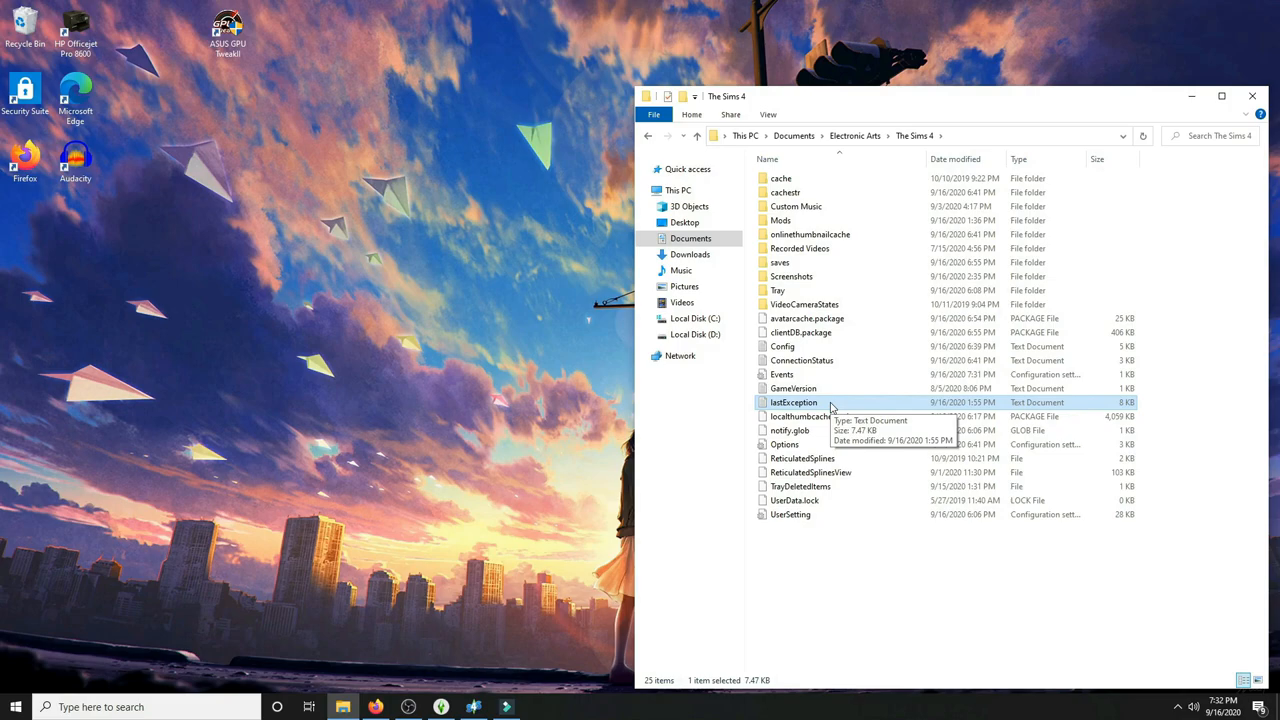
double_click(792, 402)
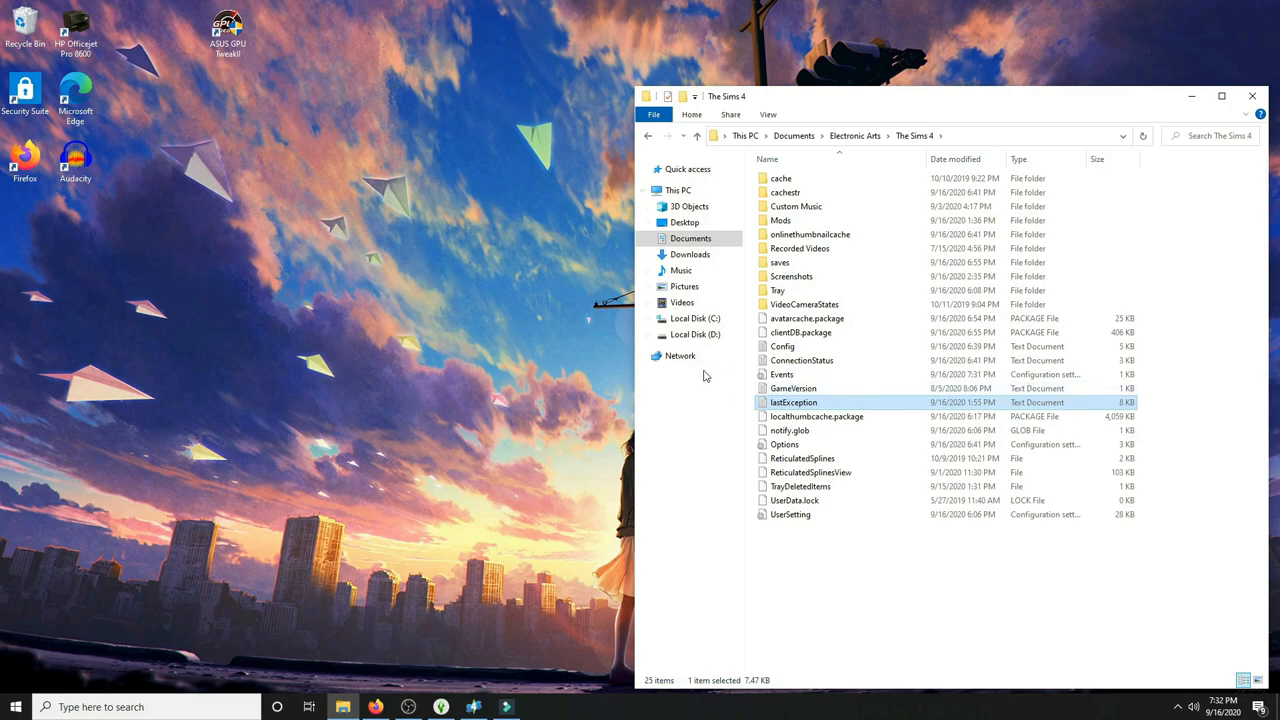
key(Delete)
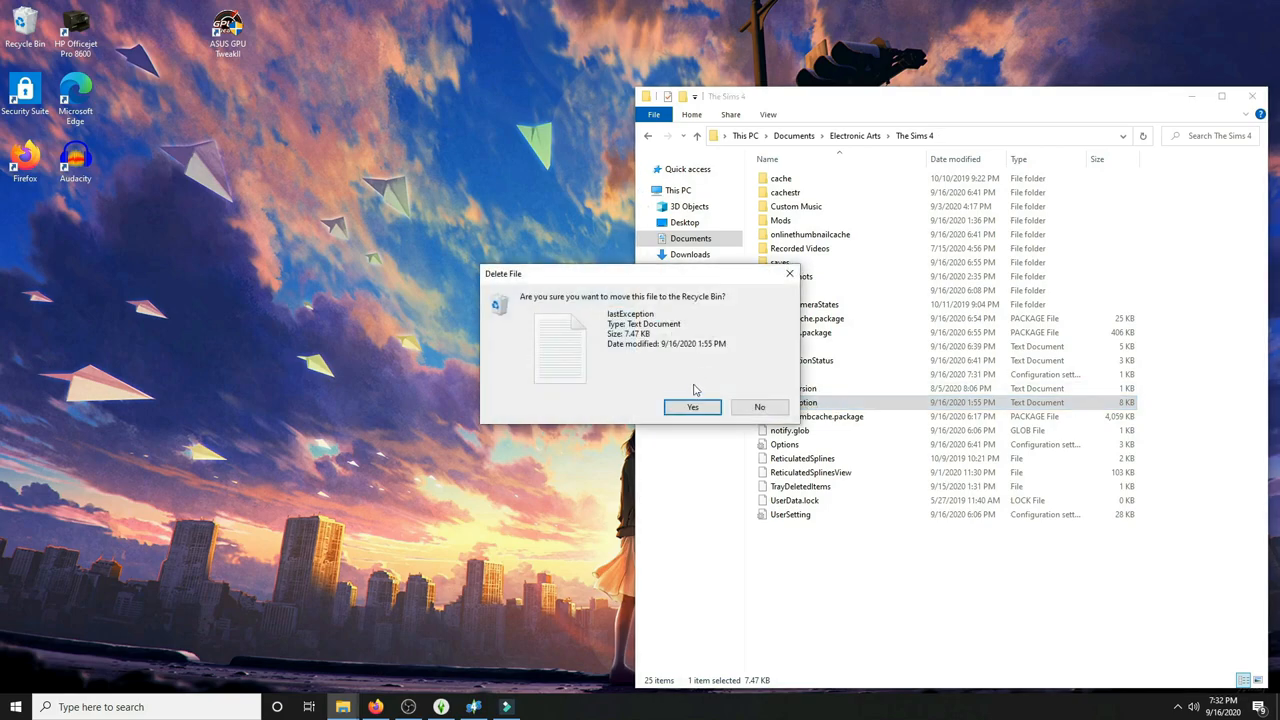
click(692, 408)
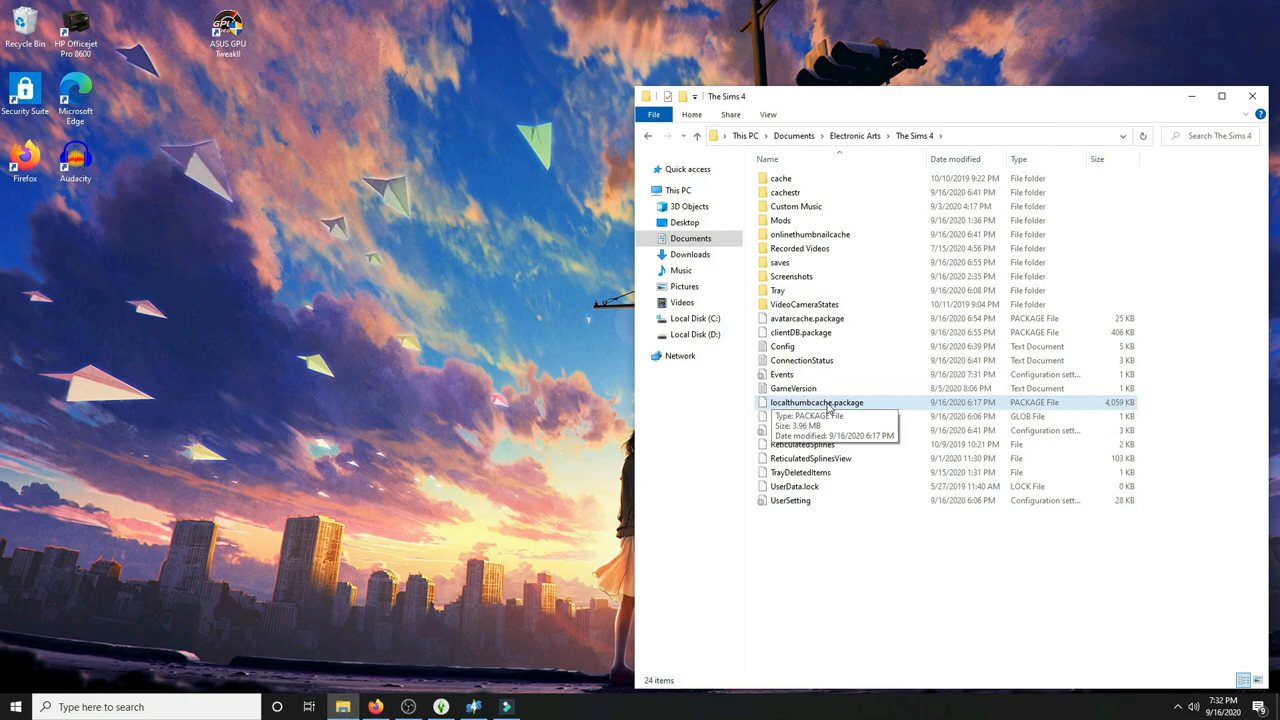
mouse_move(876, 408)
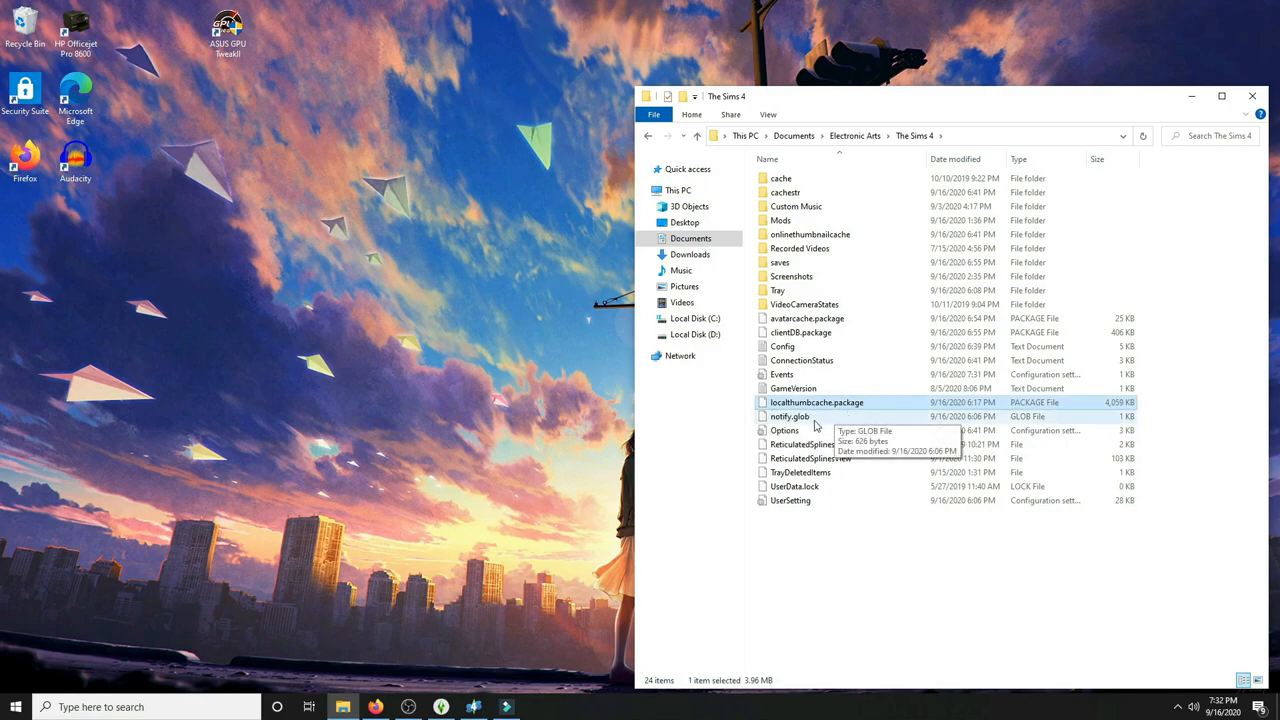
mouse_move(716, 420)
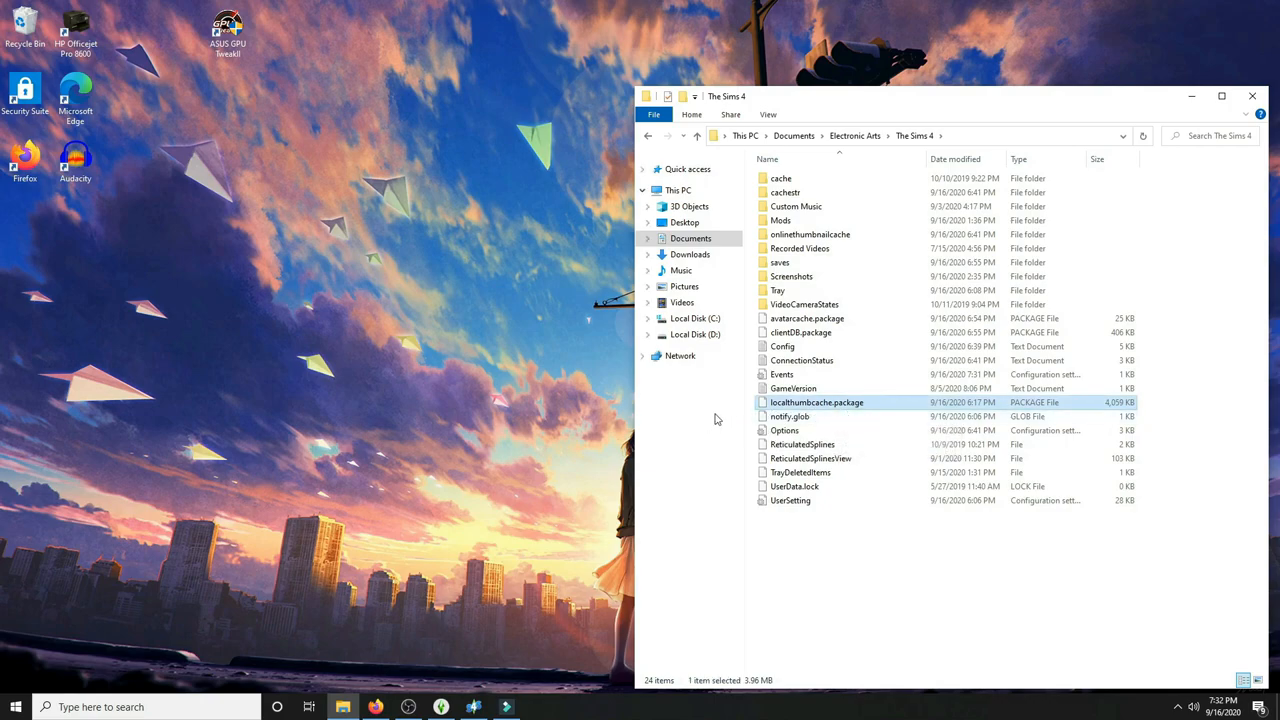
mouse_move(878, 408)
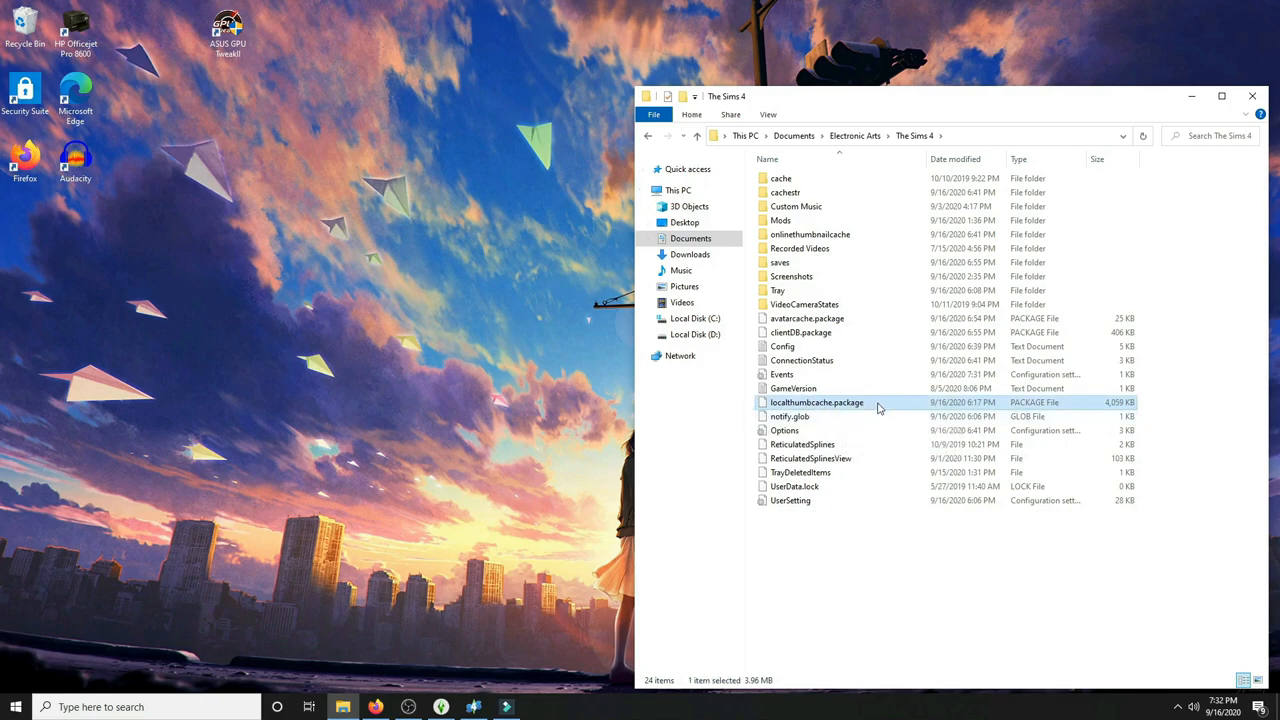
key(Delete)
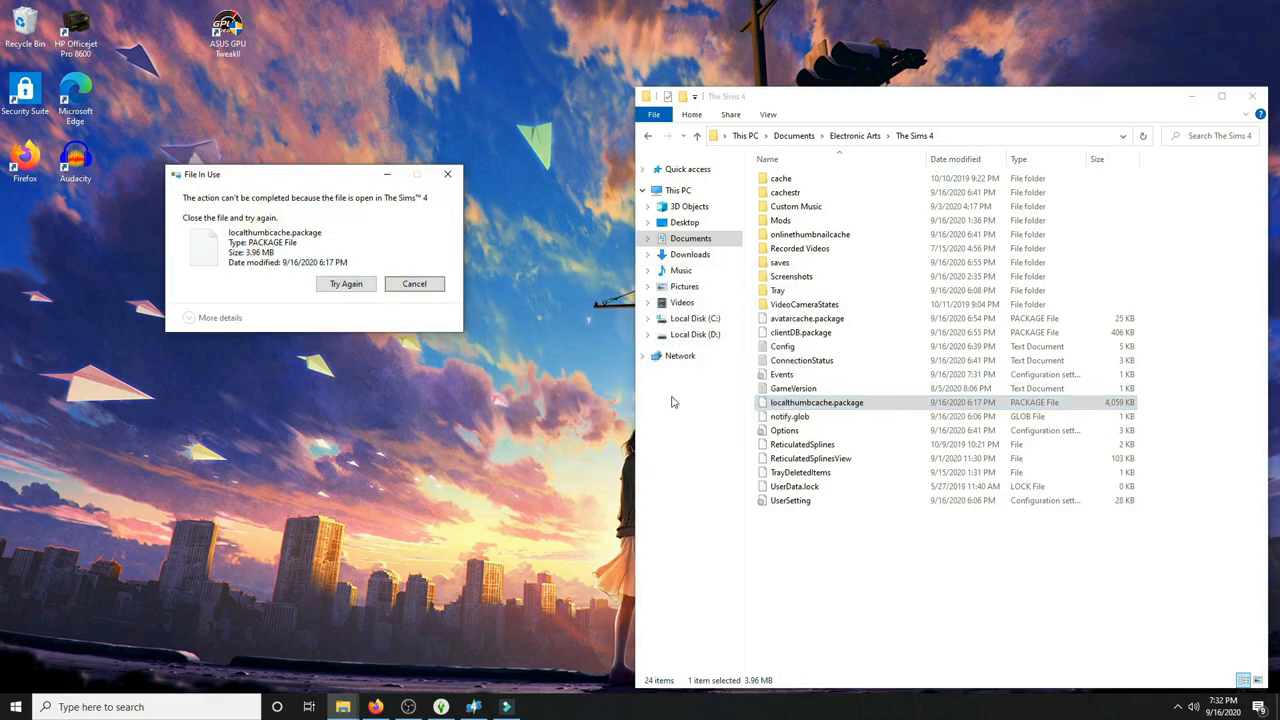
click(414, 284)
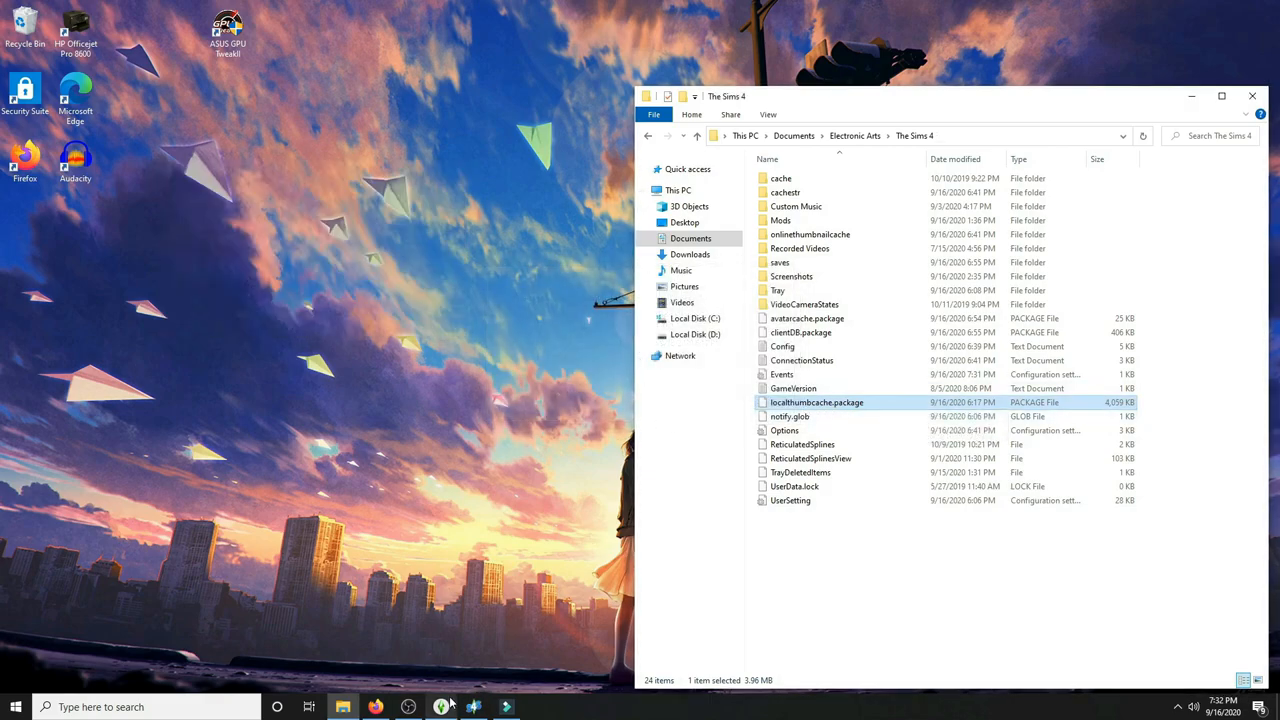
mouse_move(896, 572)
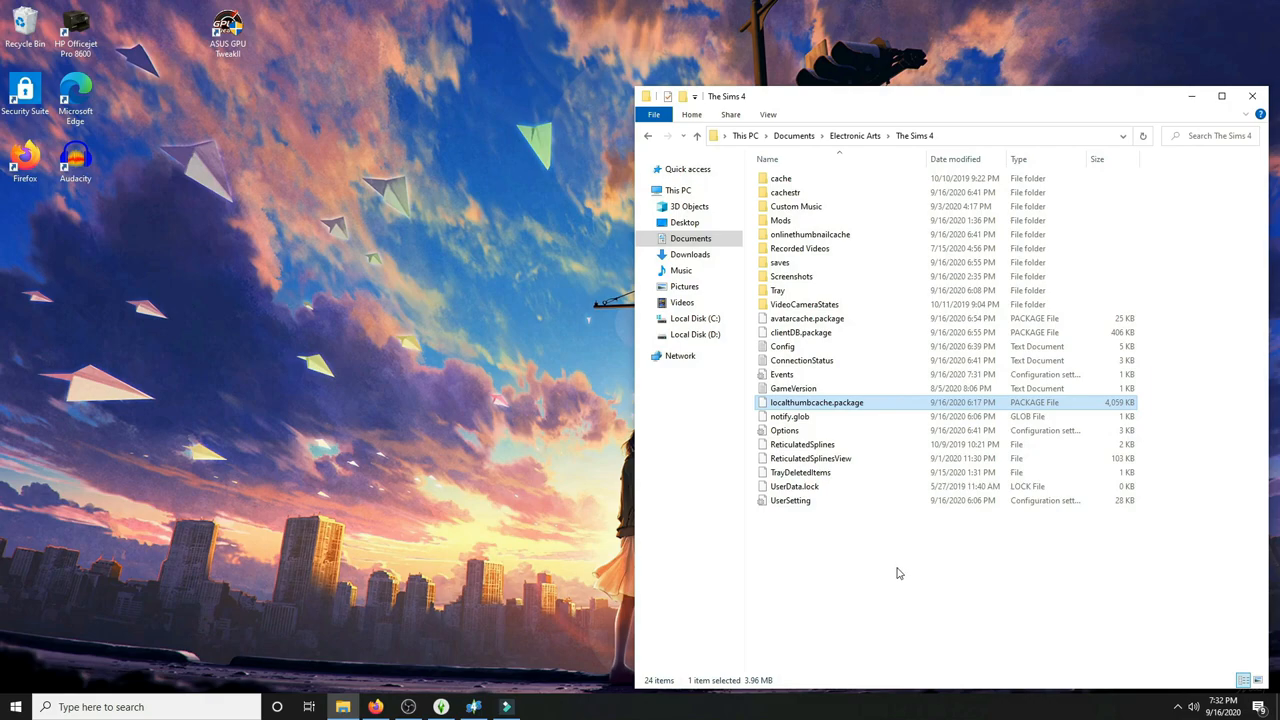
mouse_move(886, 412)
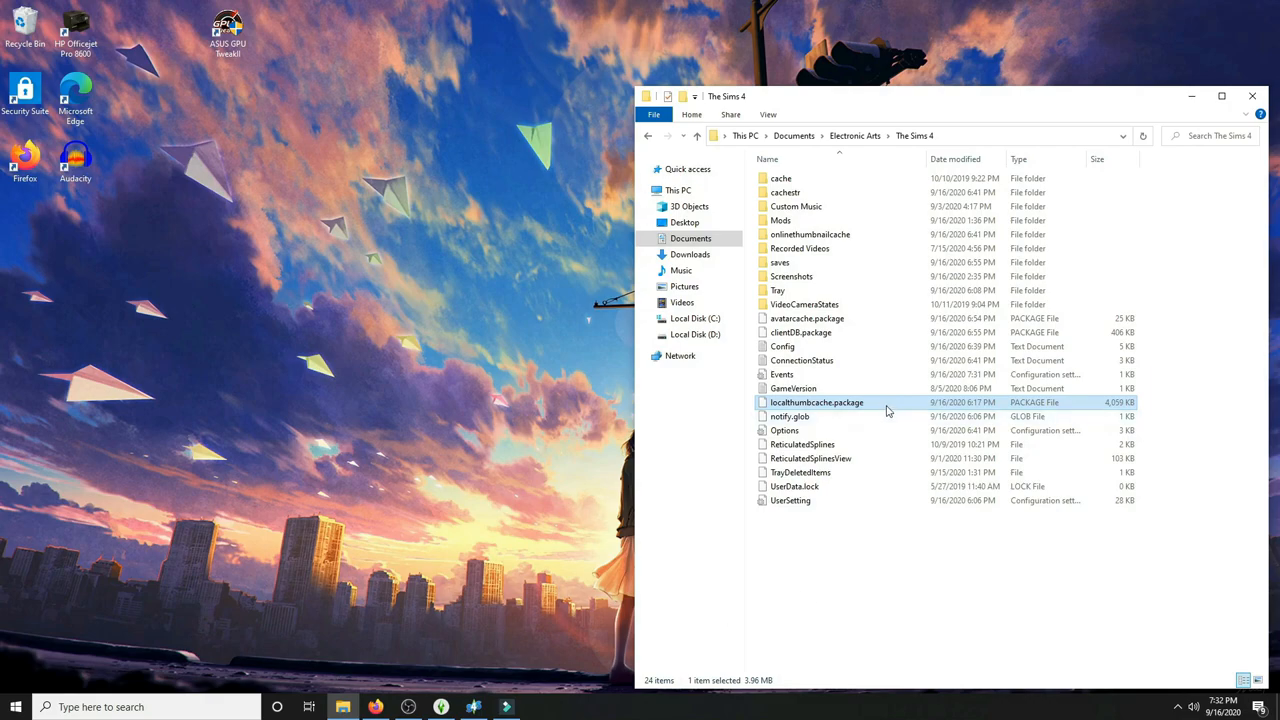
mouse_move(820, 276)
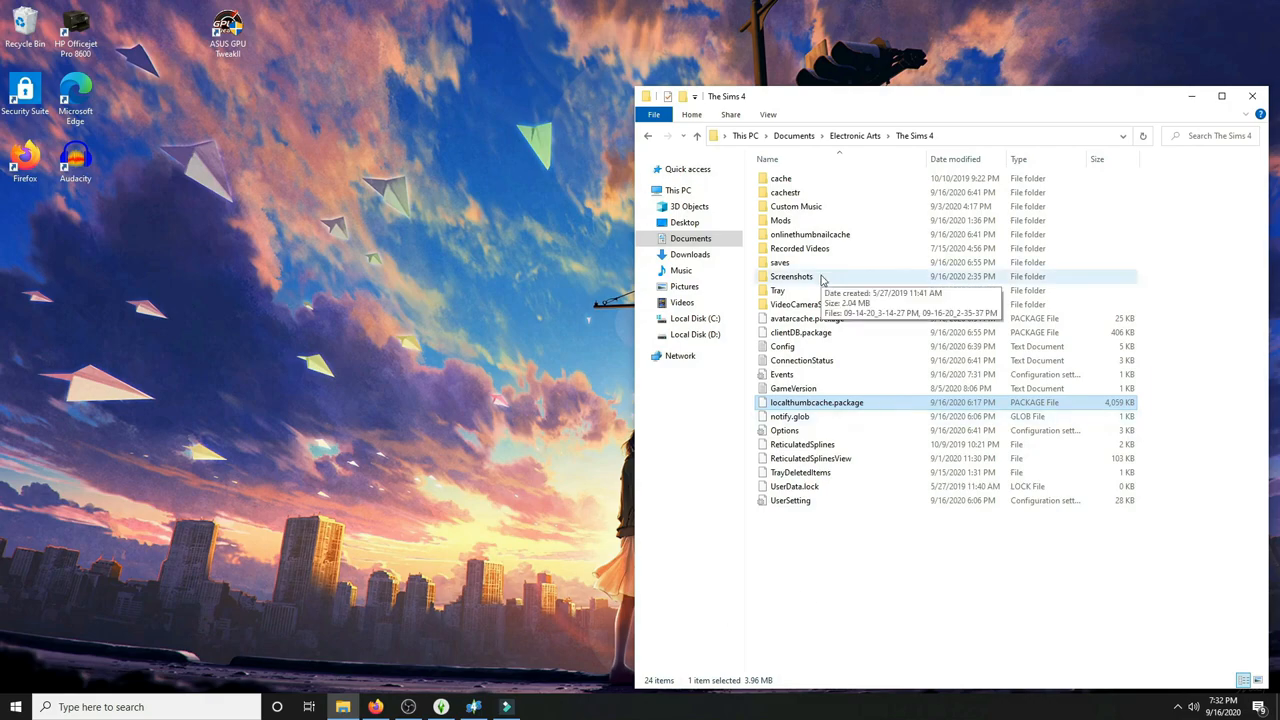
Step: View the two saved images inside The Sims 4's Screenshots folder
double_click(792, 276)
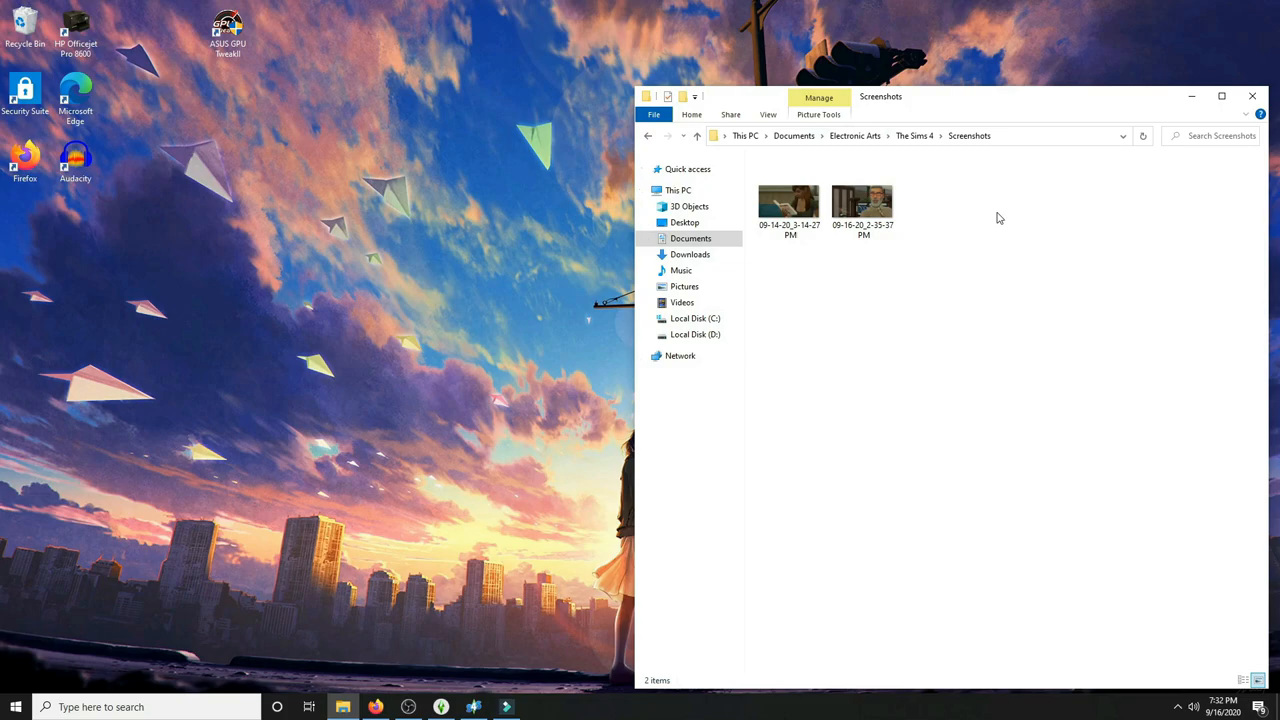
click(862, 200)
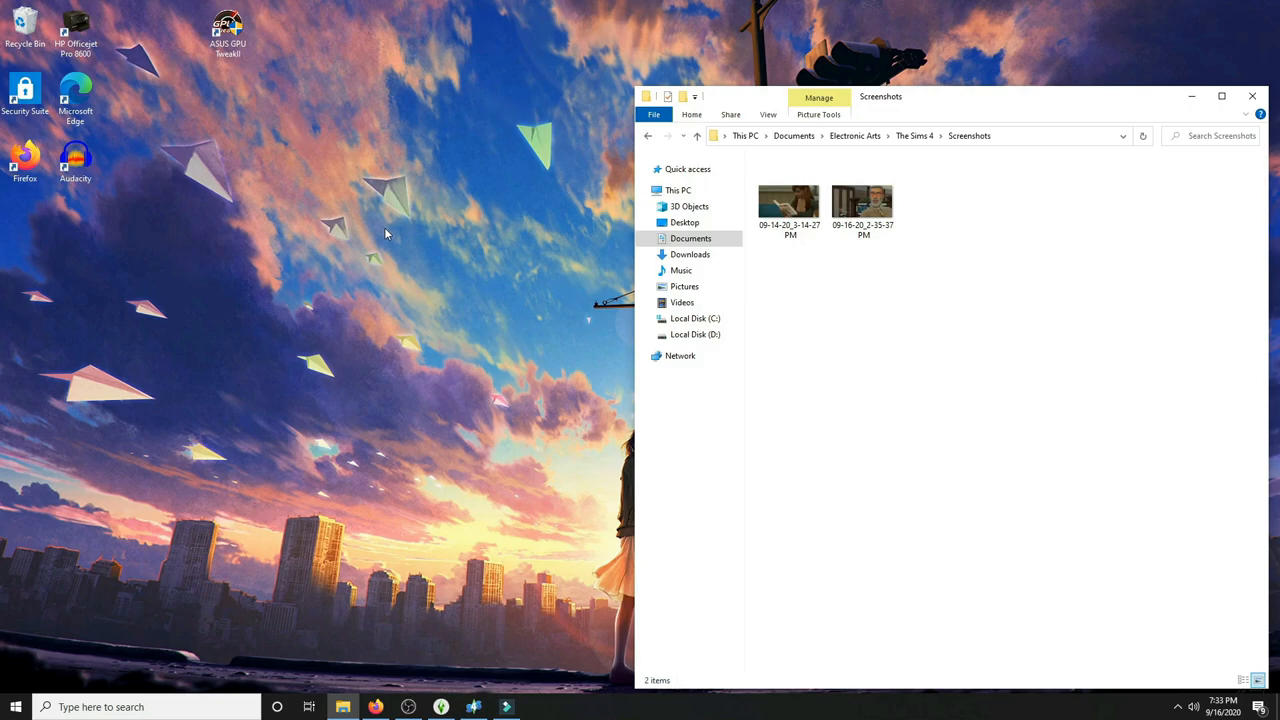
right_click(386, 232)
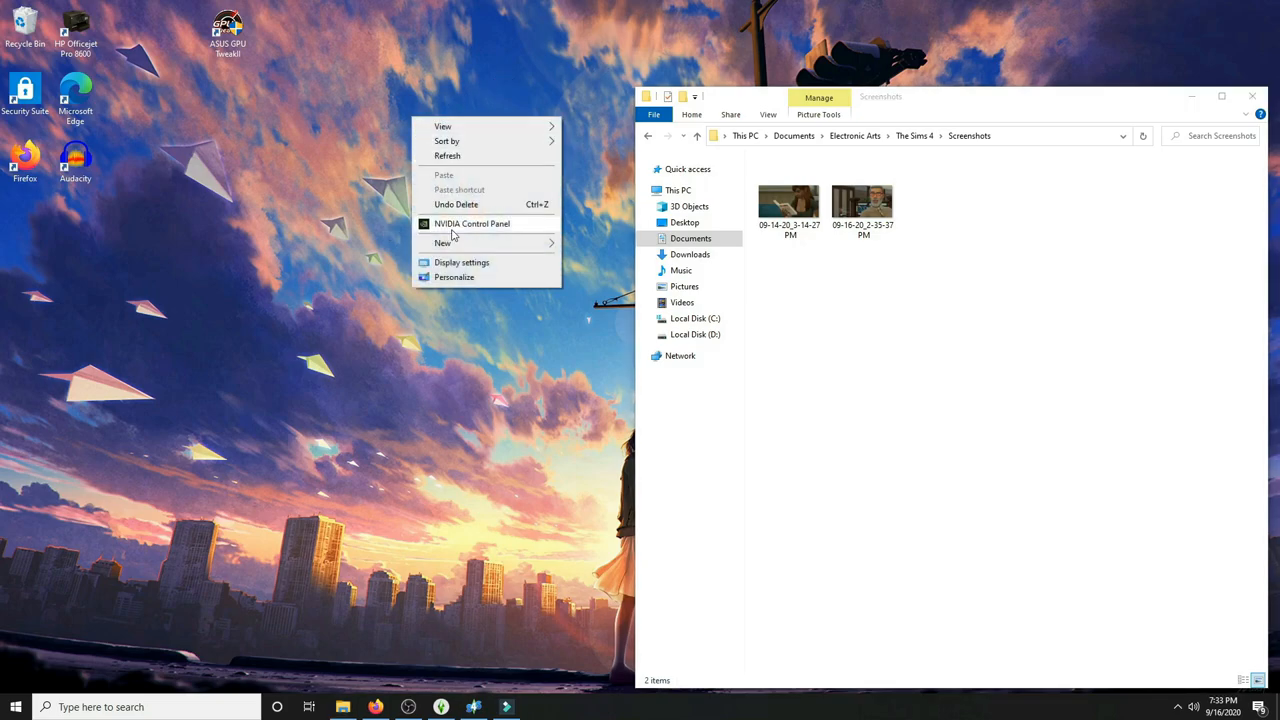
click(844, 280)
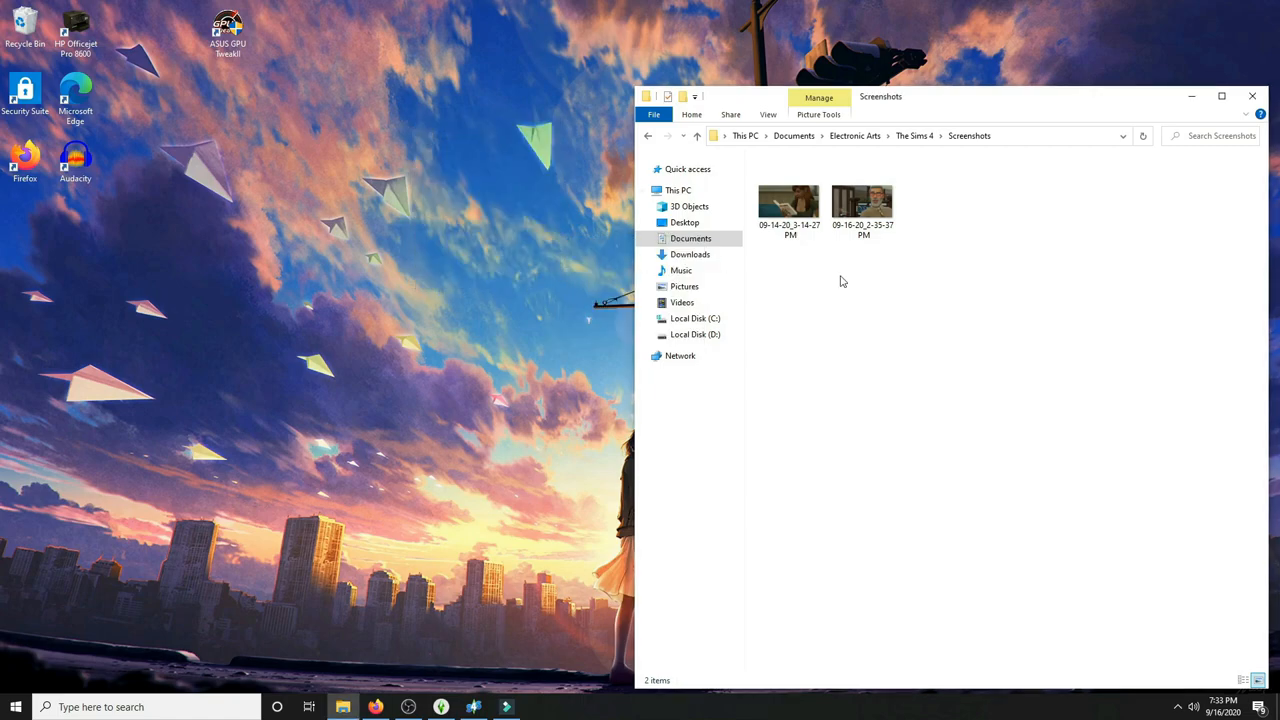
mouse_move(408, 132)
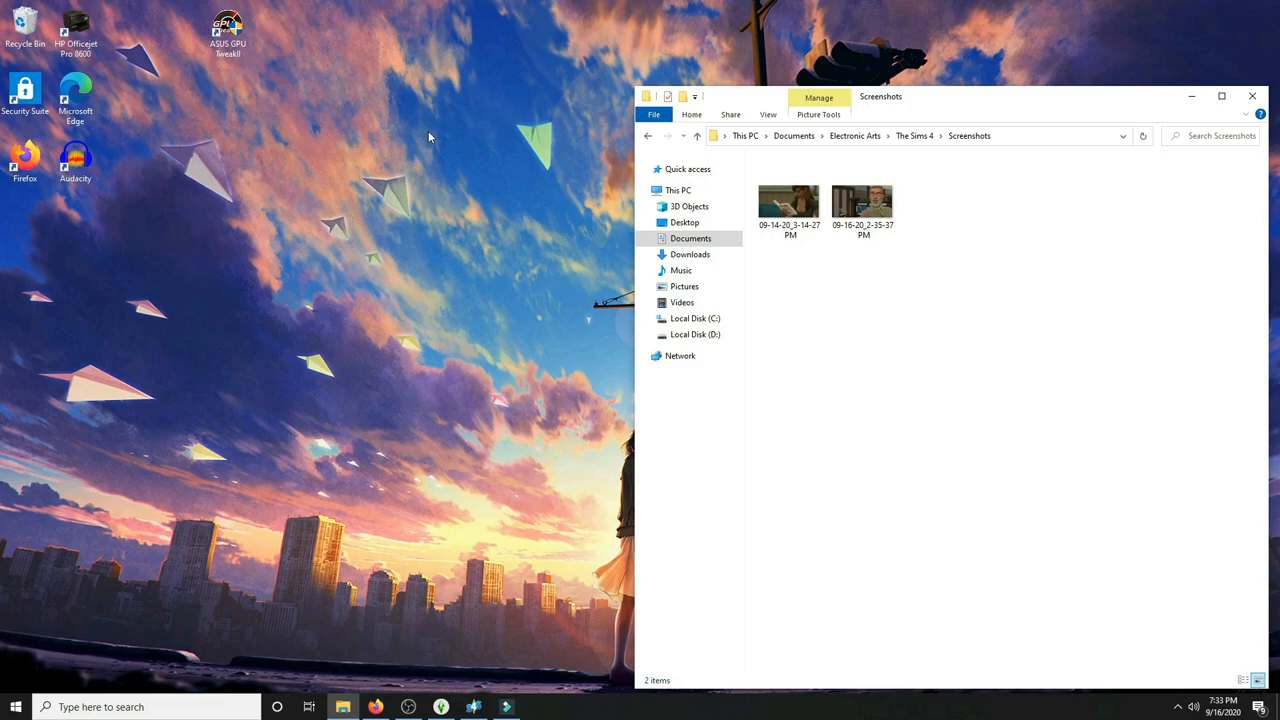
mouse_move(648, 138)
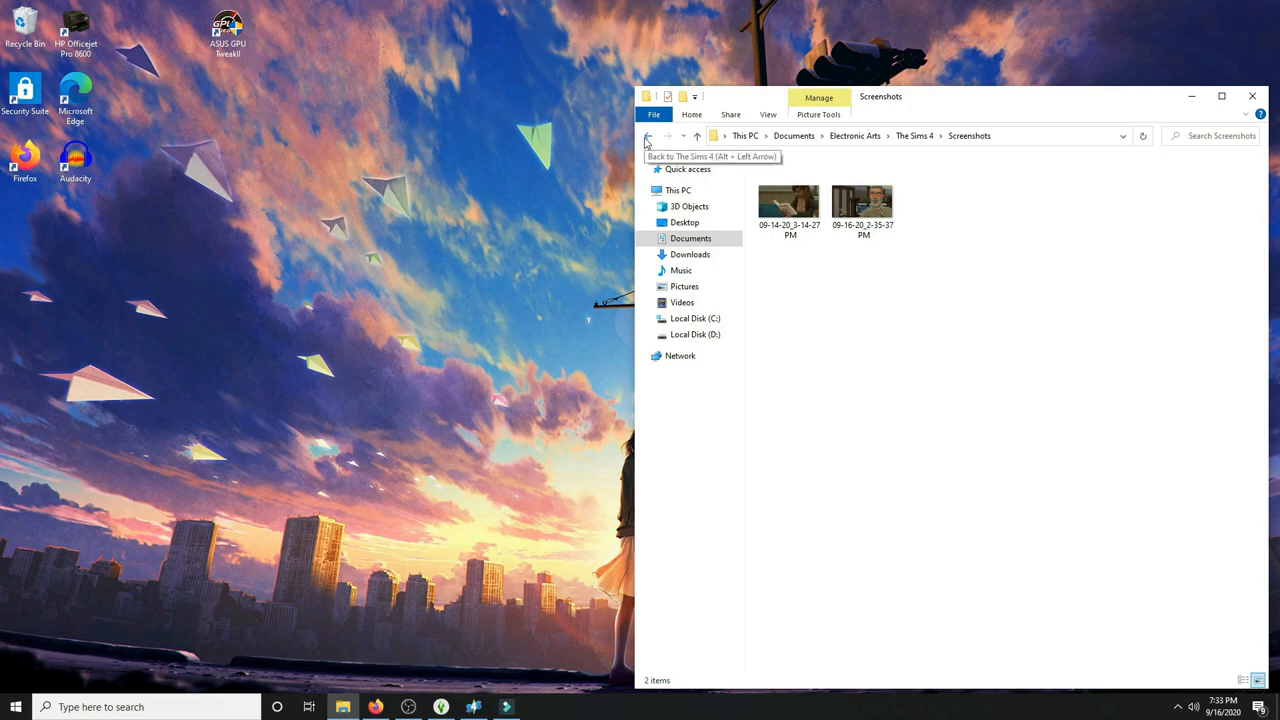
mouse_move(848, 290)
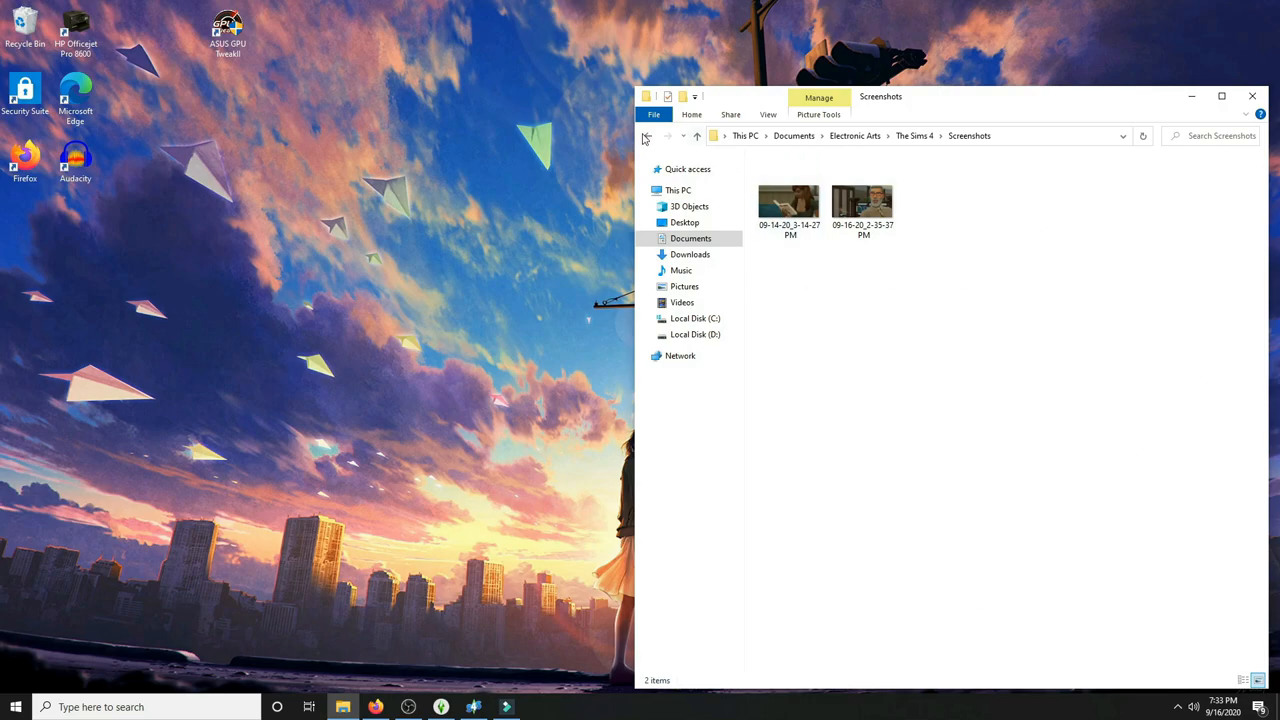
Step: Return to The Sims 4 folder and show the emptied cache folder, then switch to the browser
click(646, 136)
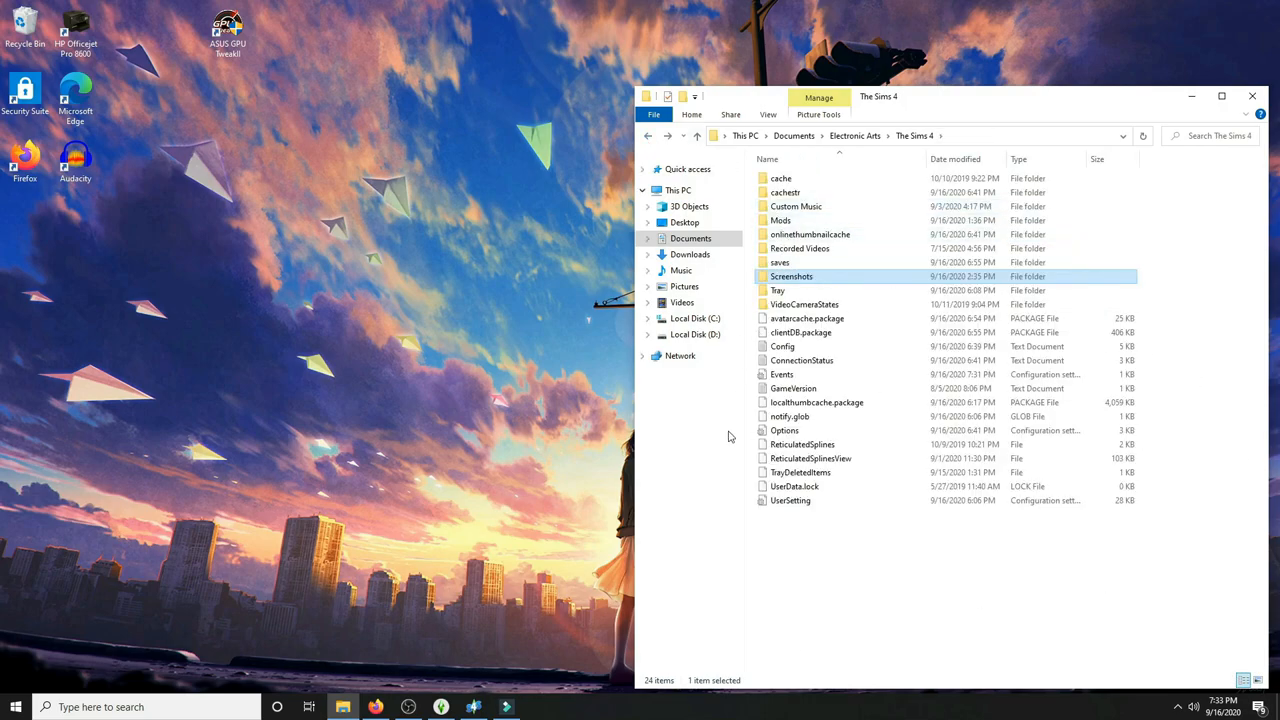
click(786, 192)
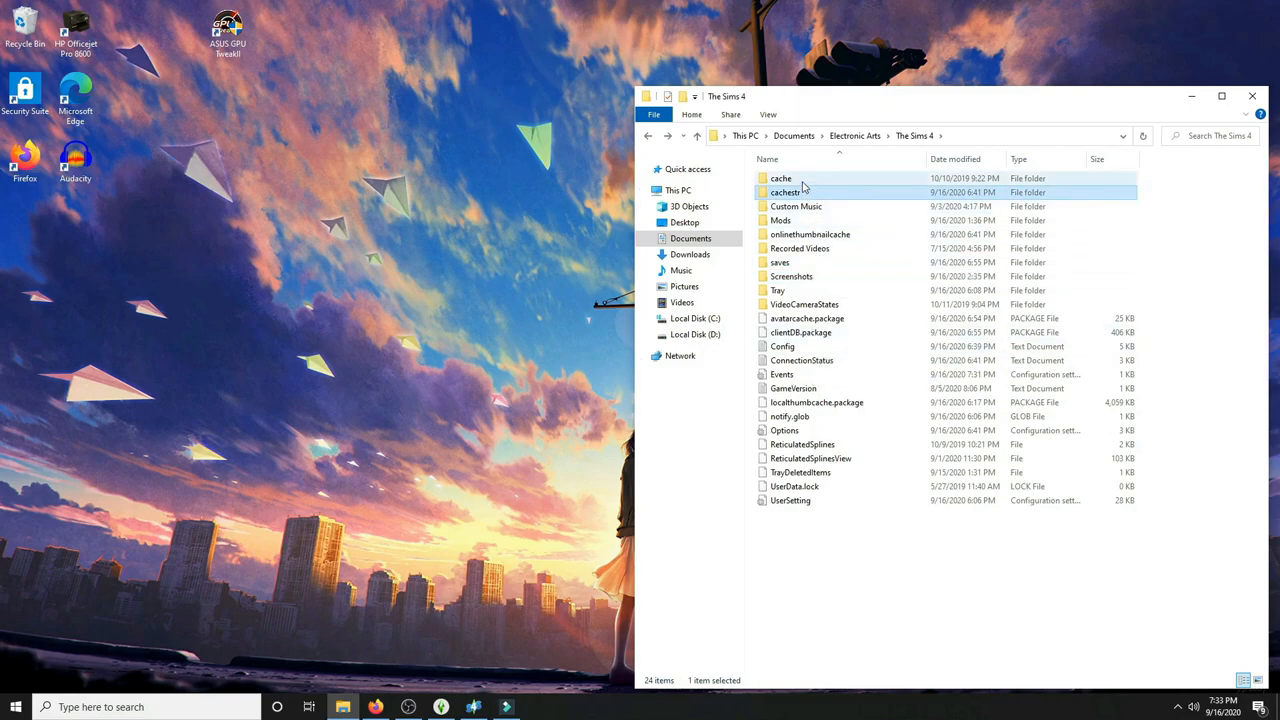
double_click(786, 192)
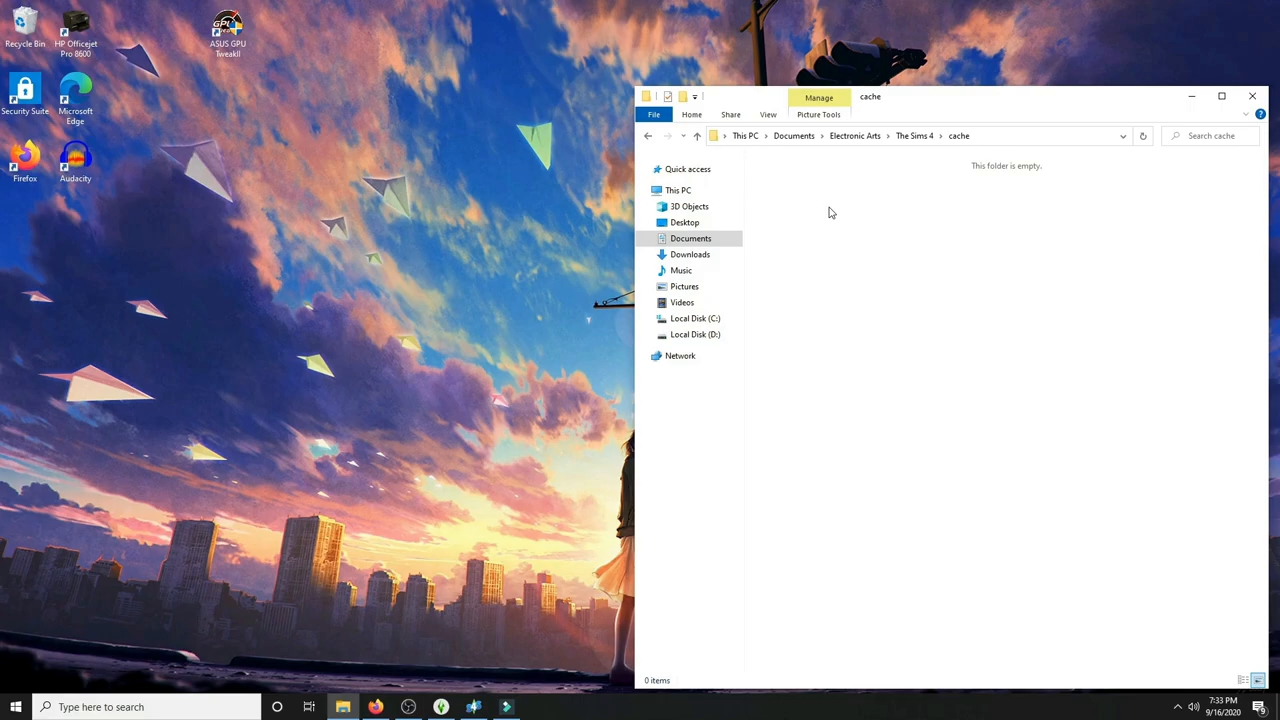
click(376, 708)
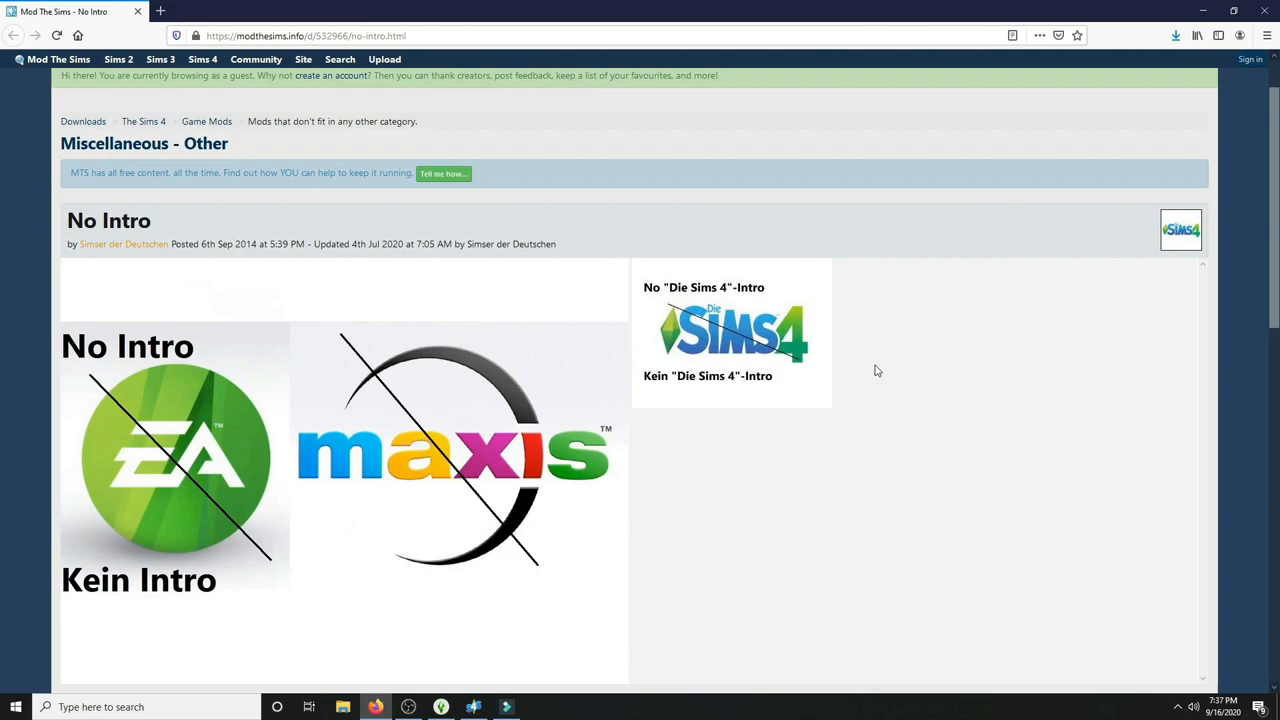
Step: Scroll through the No Intro mod's description and install notes, ending back at the top
scroll(down, 3)
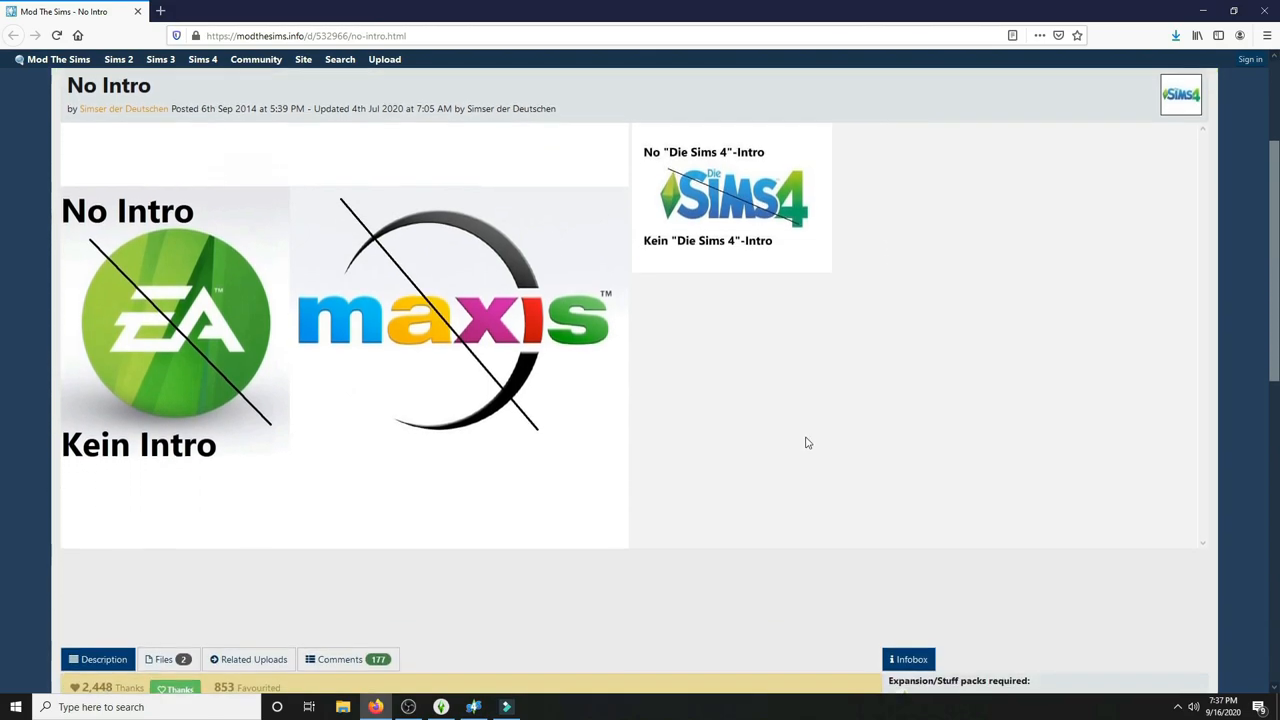
scroll(up, 3)
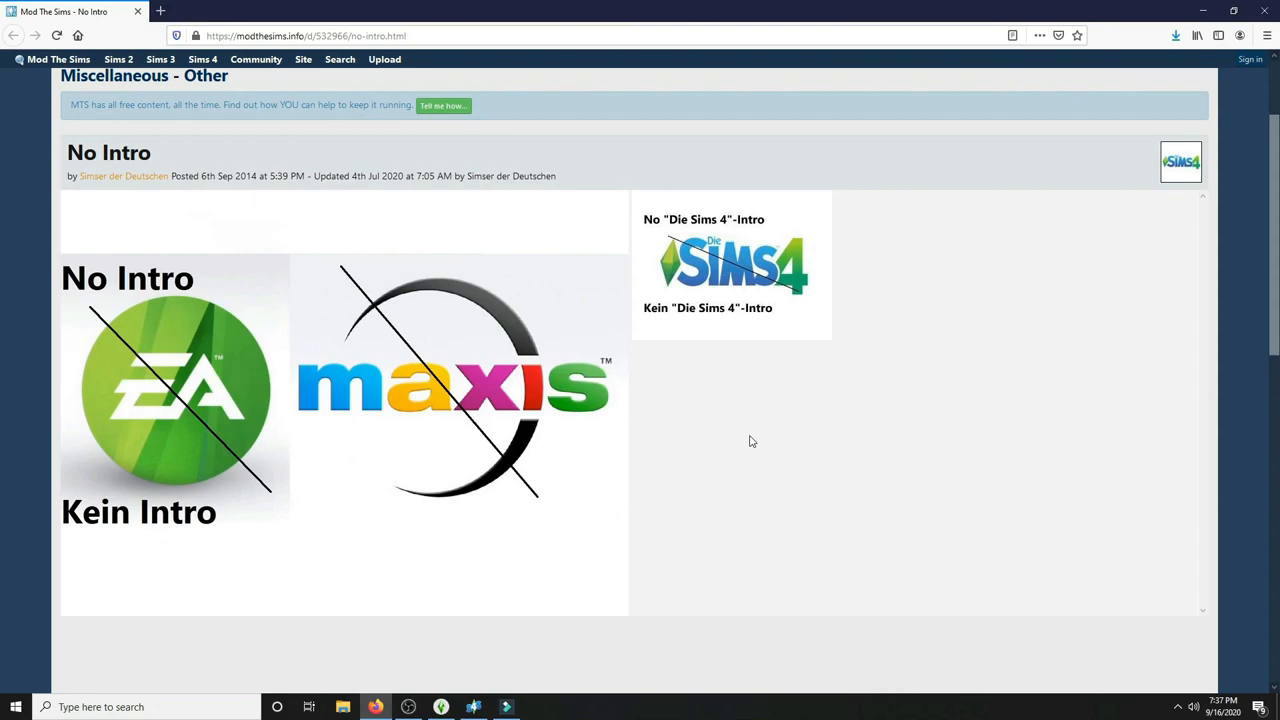
mouse_move(744, 430)
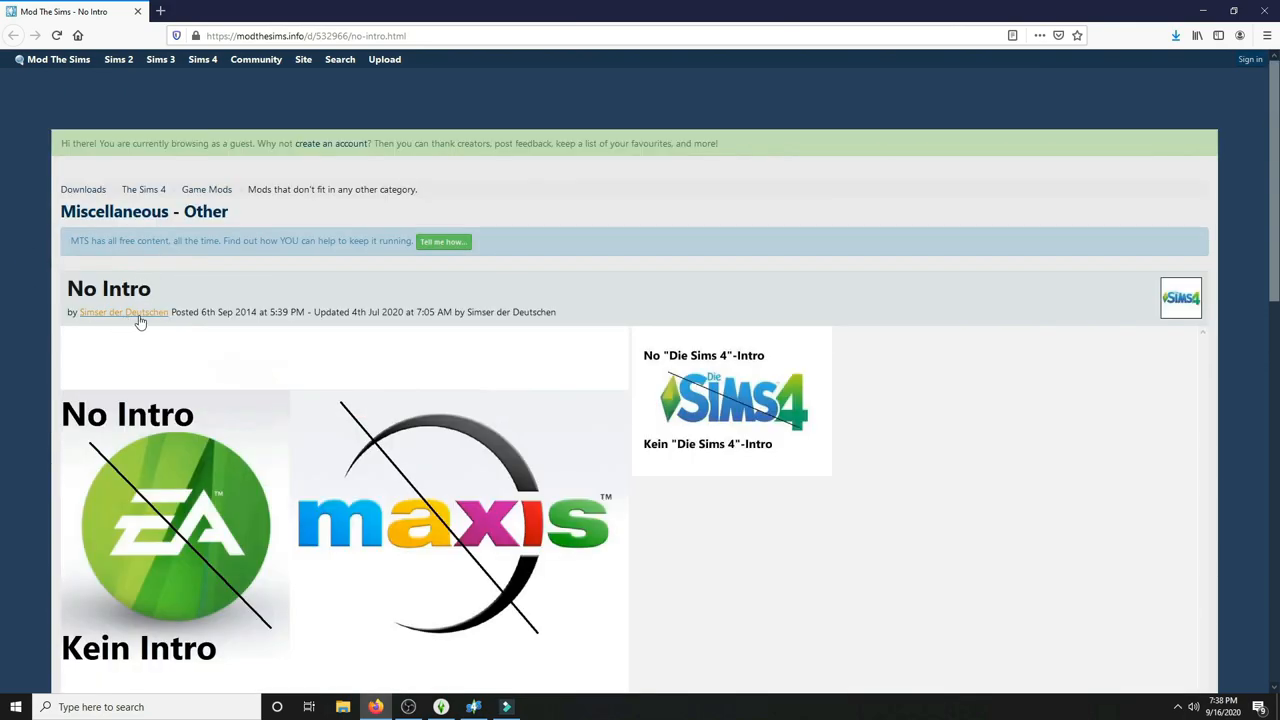
mouse_move(236, 336)
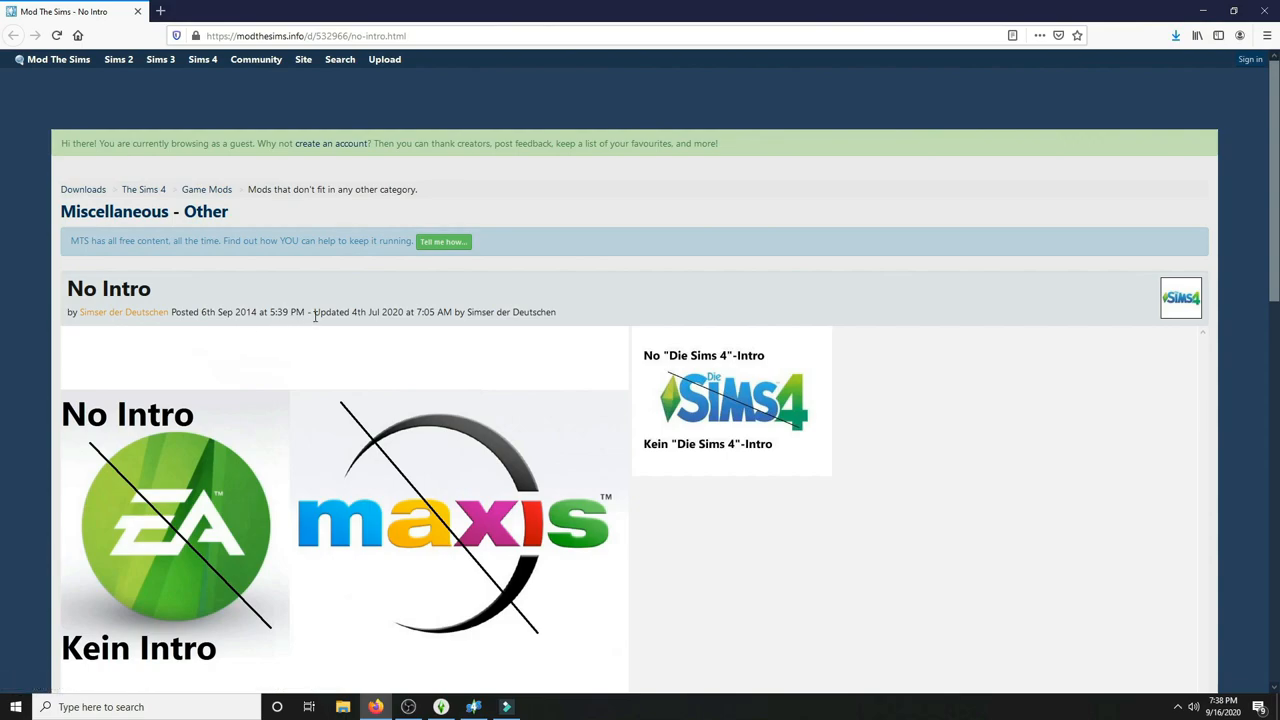
mouse_move(228, 326)
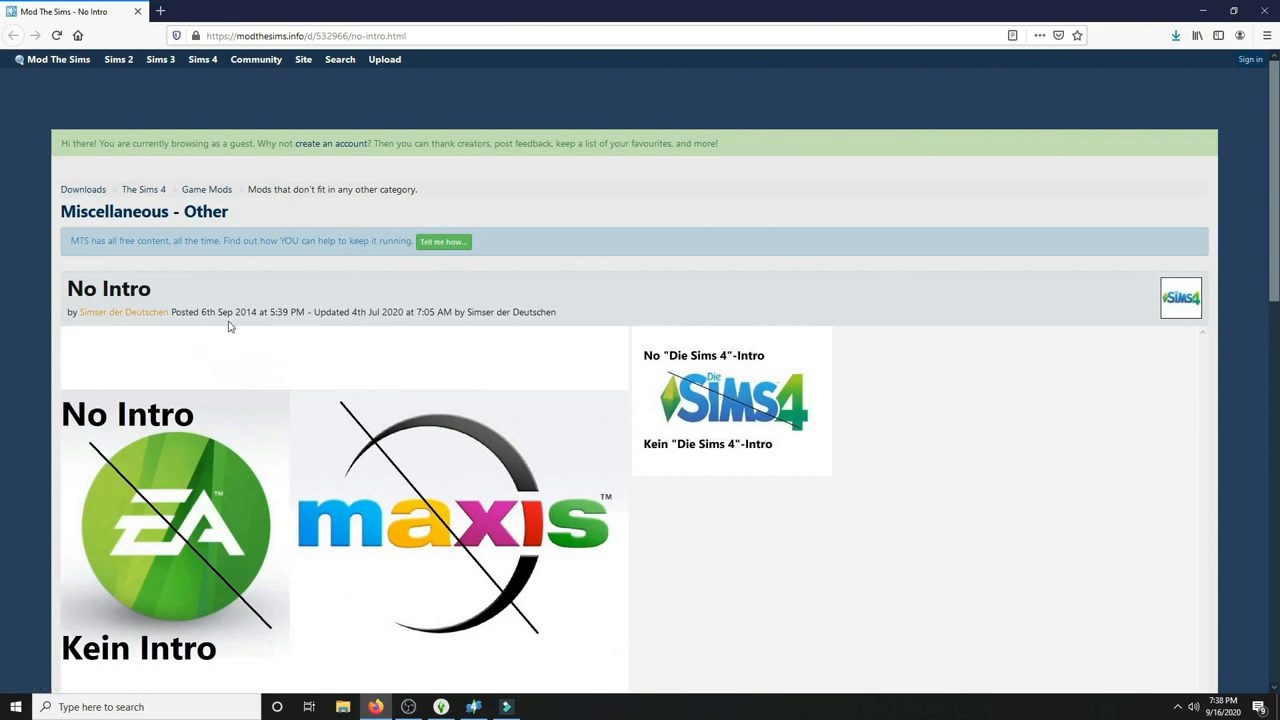
mouse_move(332, 312)
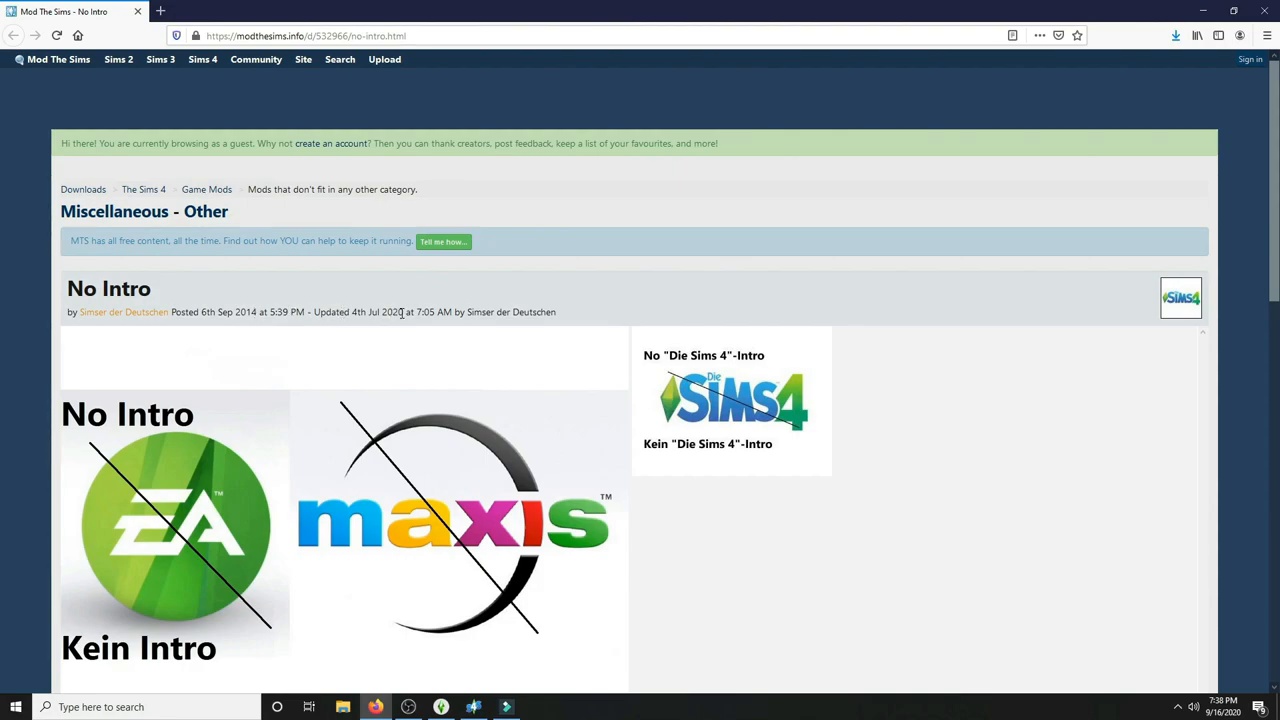
scroll(down, 3)
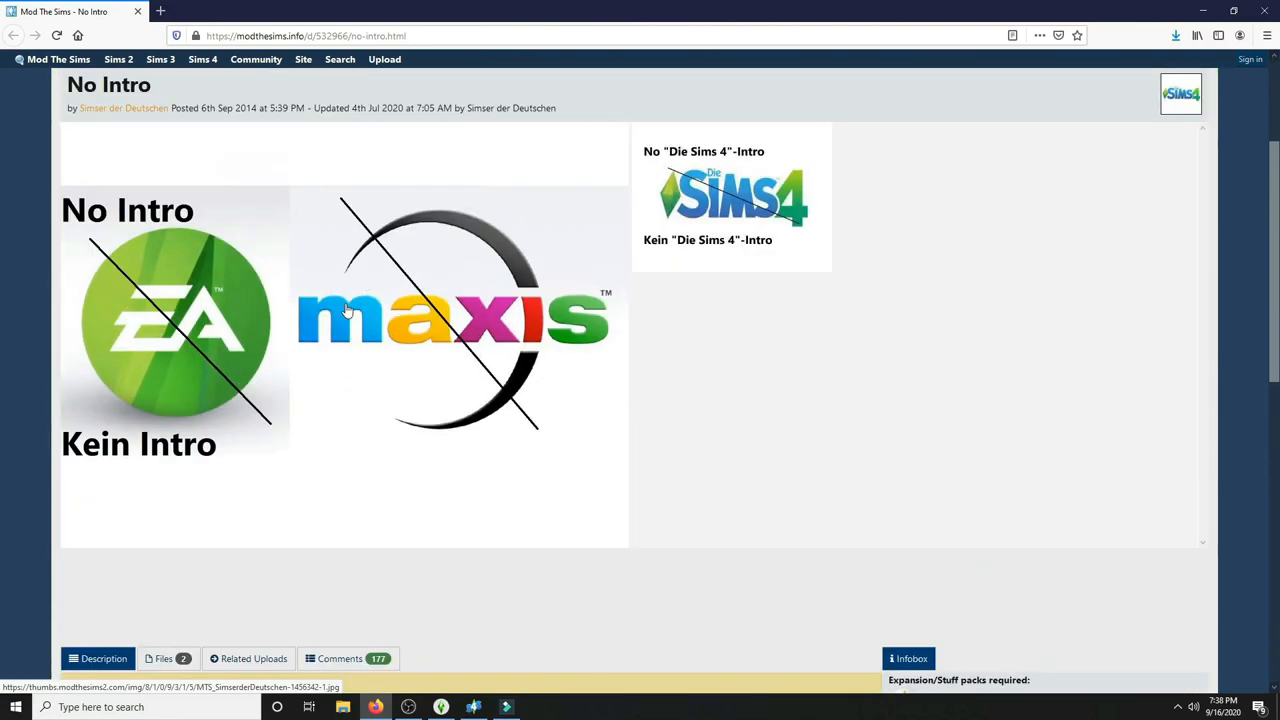
scroll(down, 3)
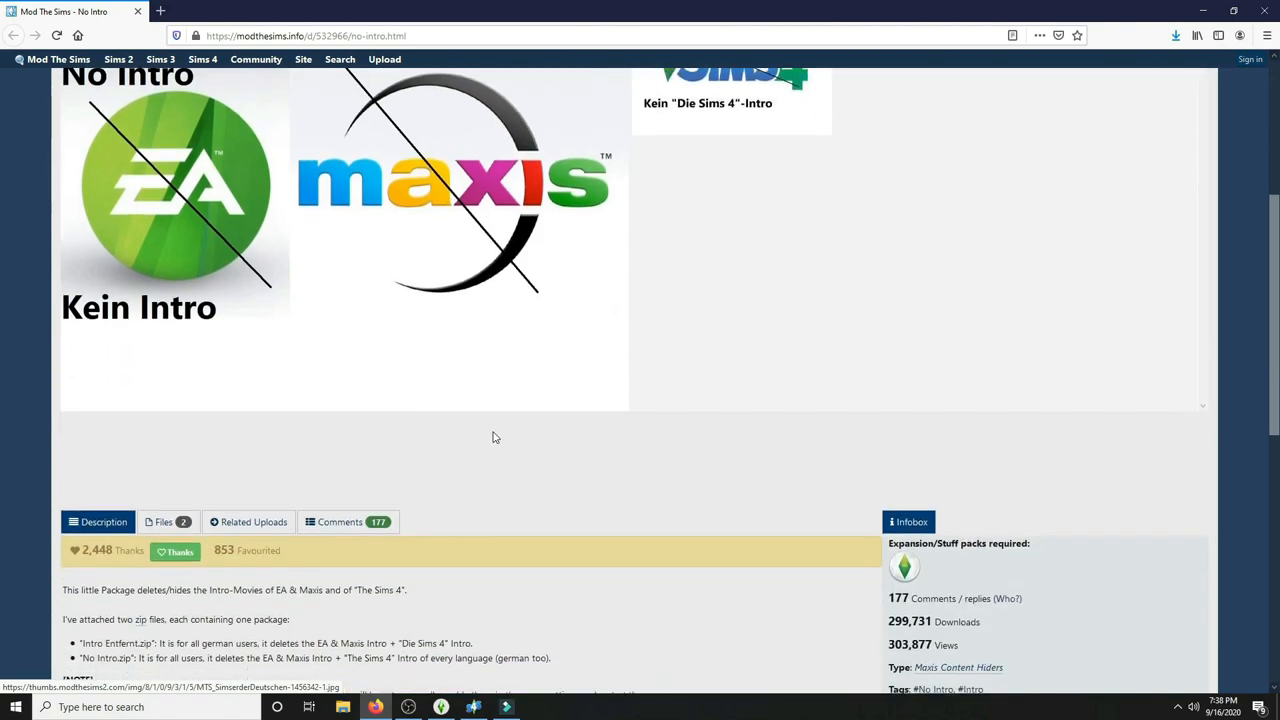
scroll(up, 3)
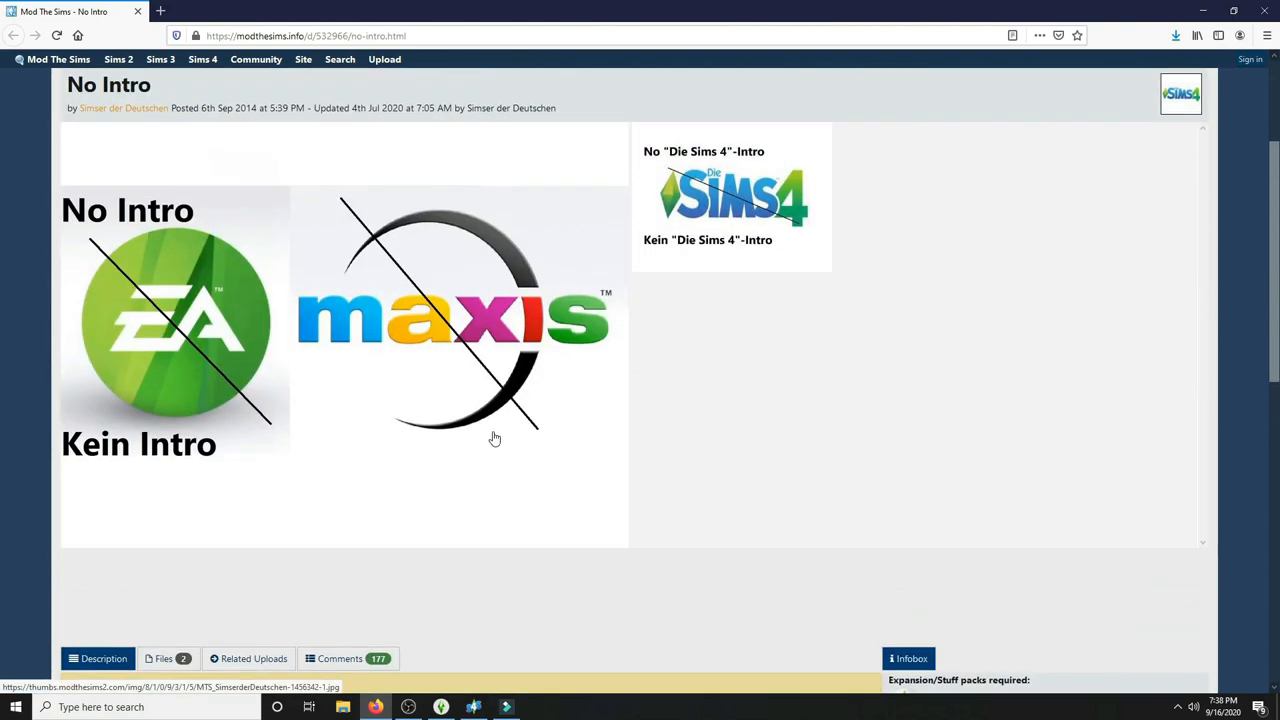
scroll(down, 3)
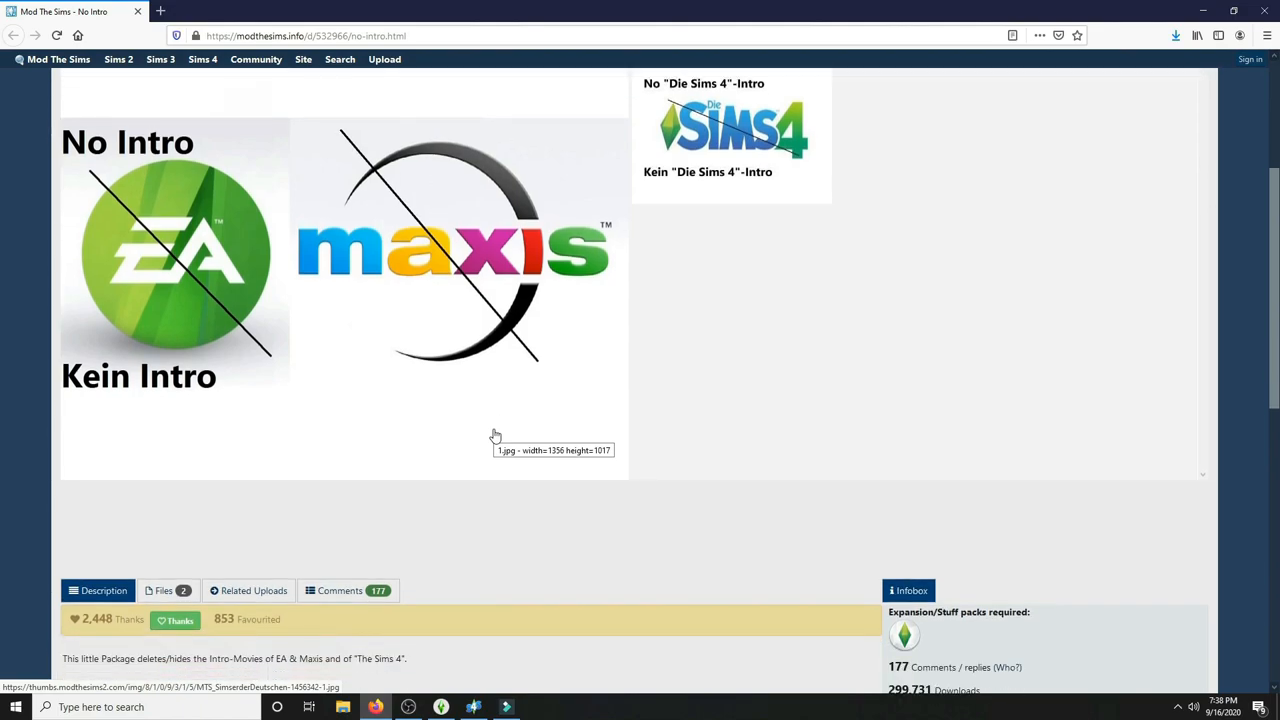
scroll(down, 3)
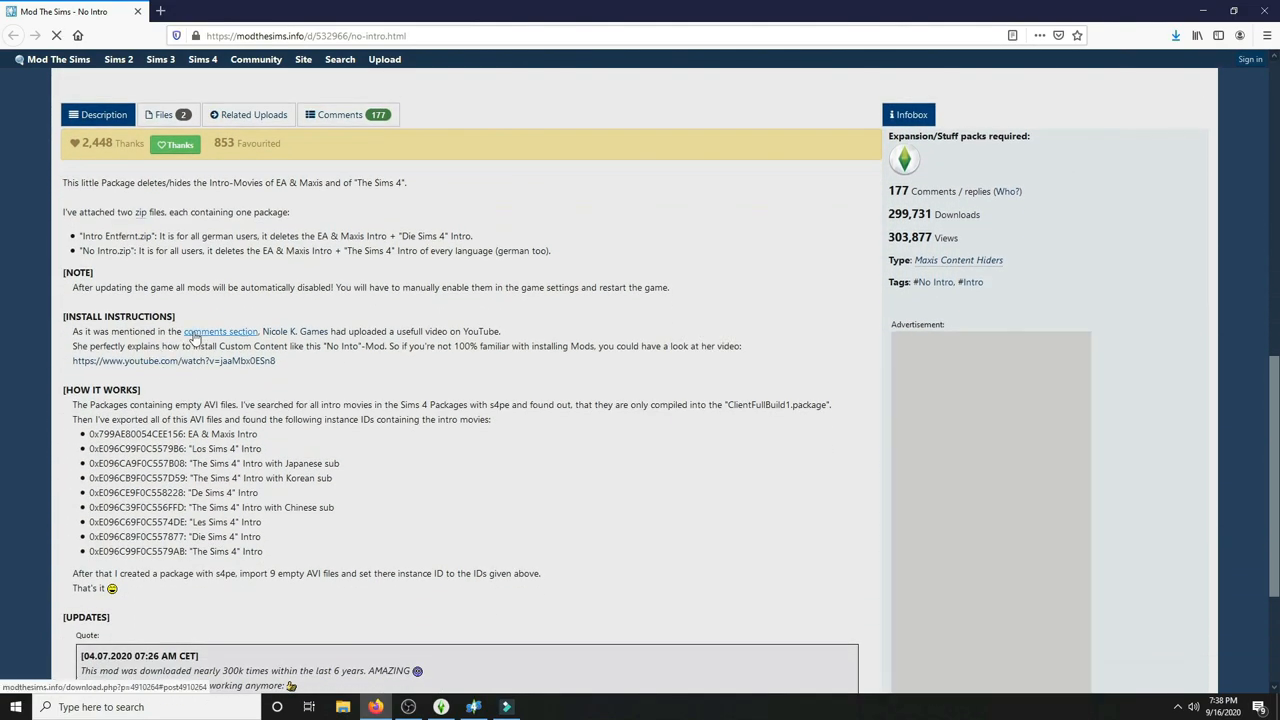
scroll(up, 3)
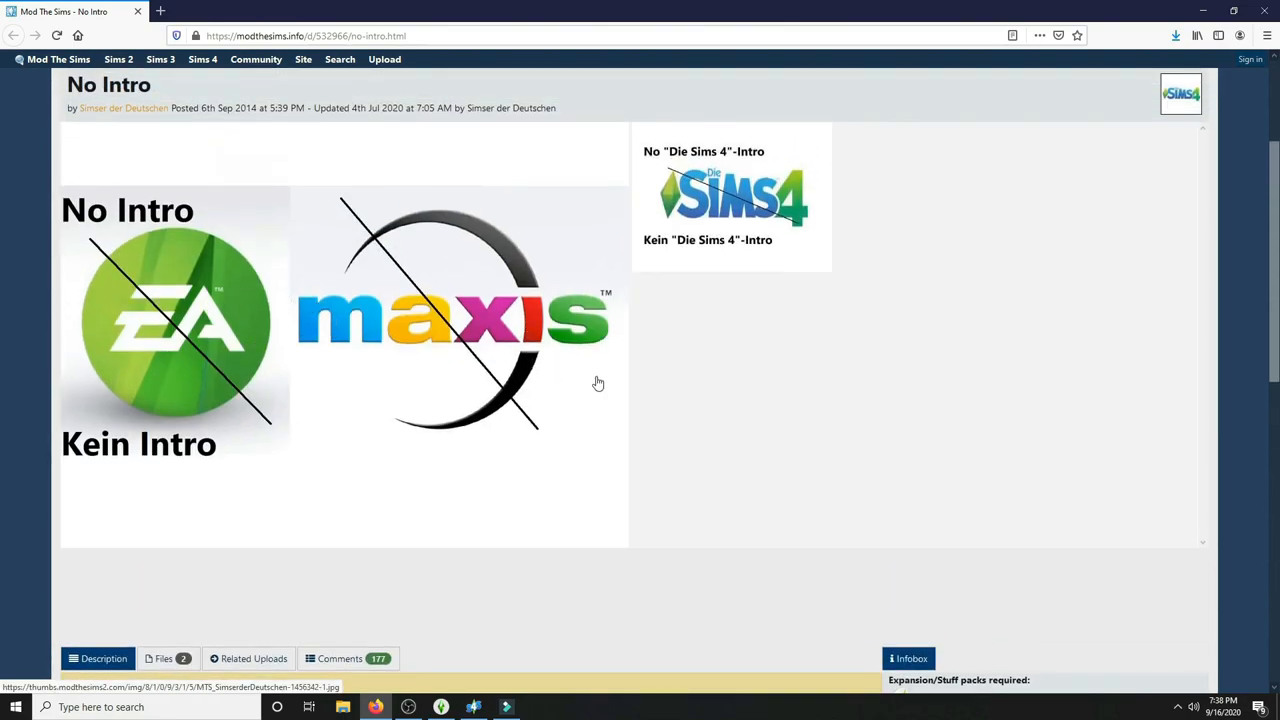
scroll(up, 3)
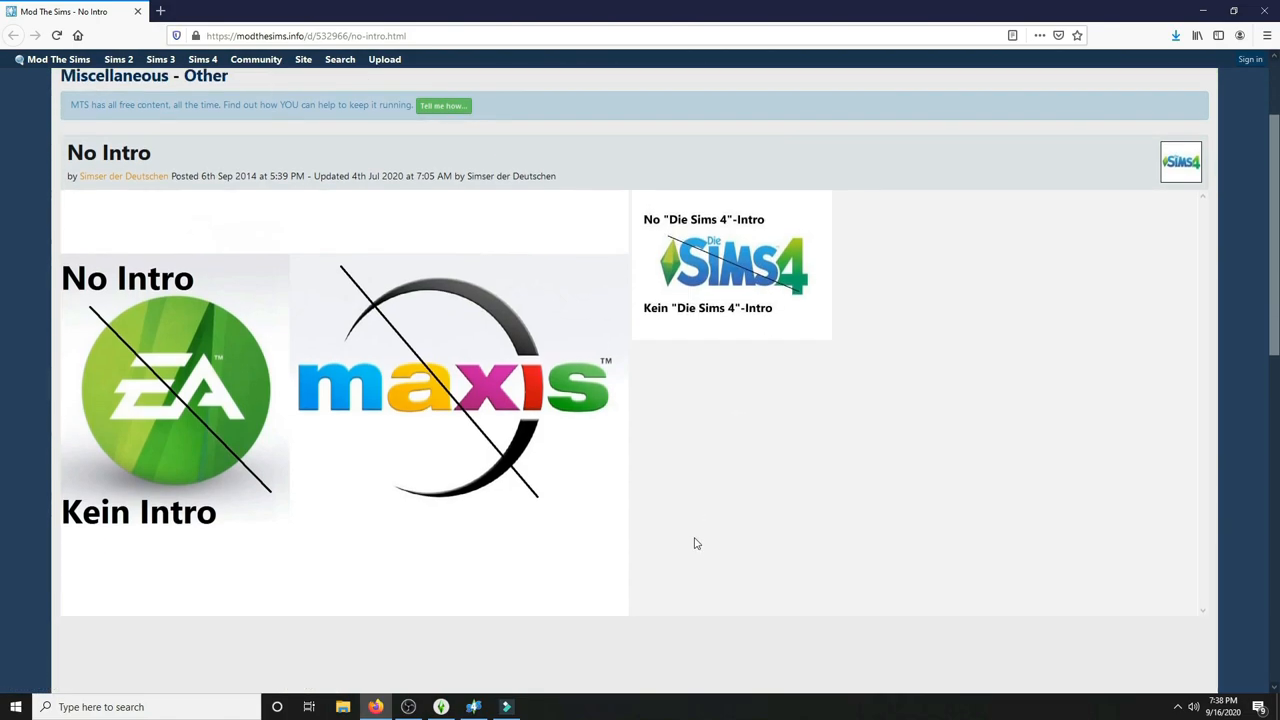
mouse_move(696, 536)
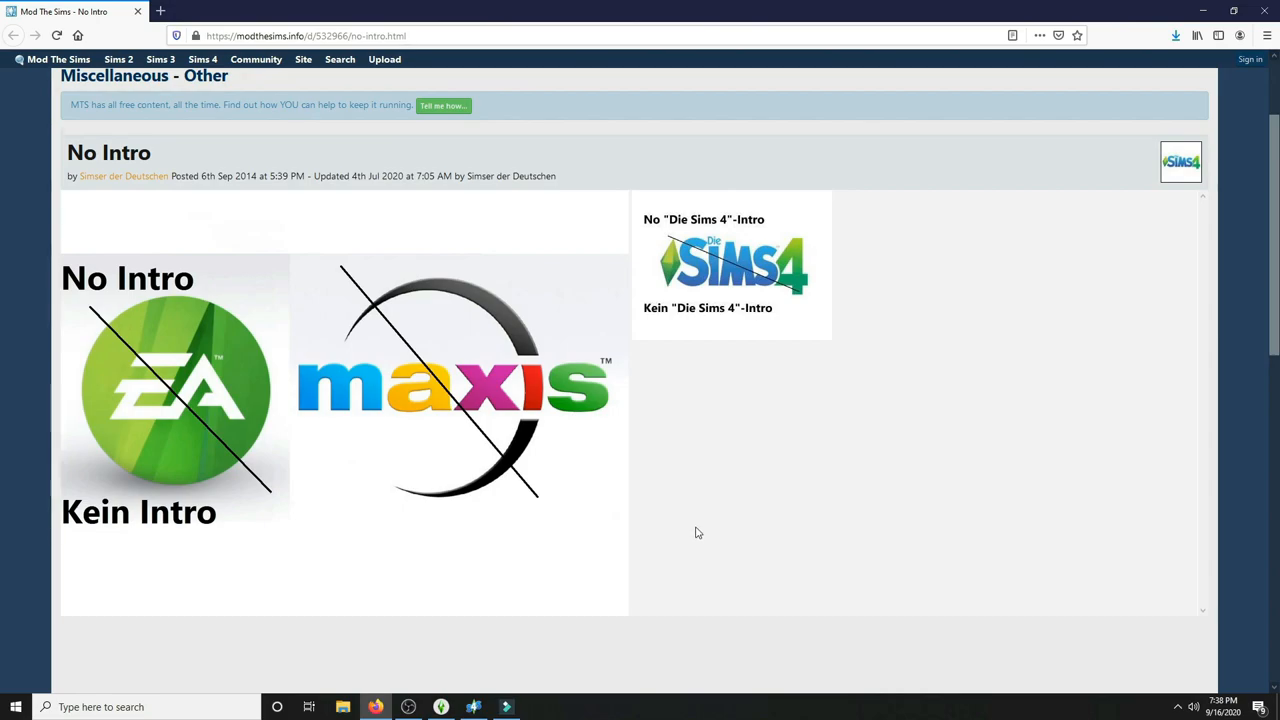
scroll(up, 3)
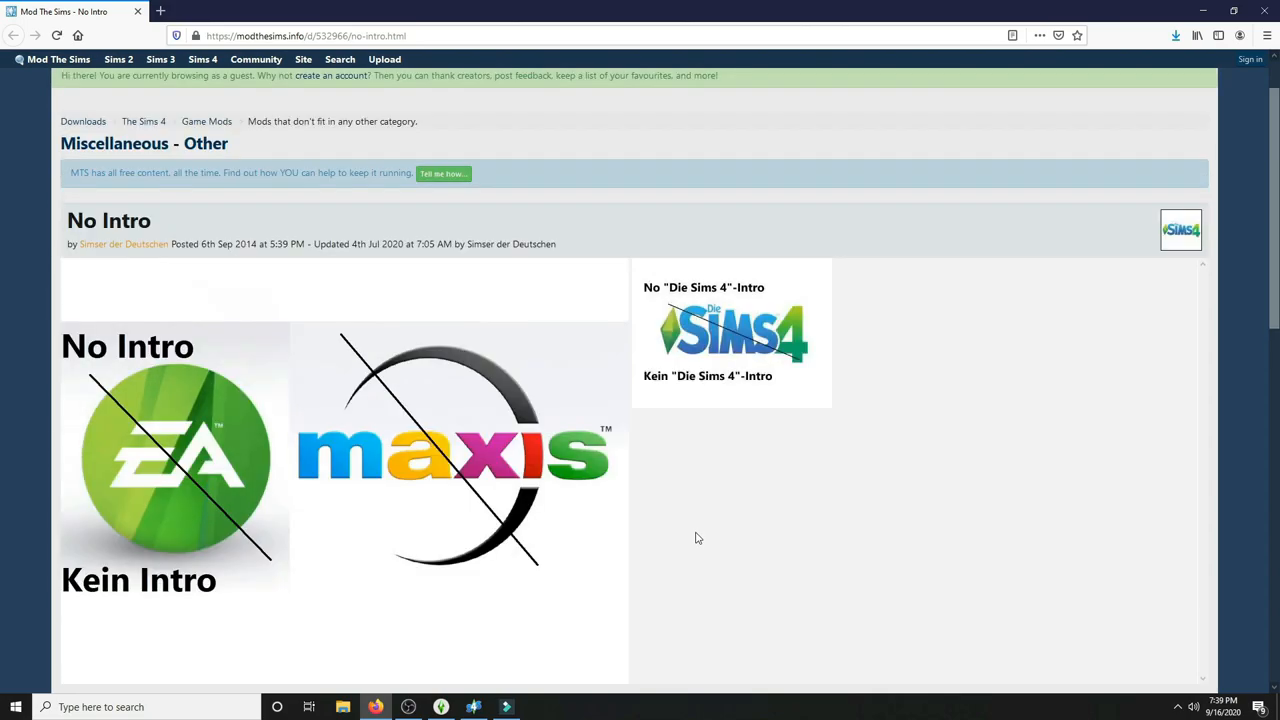